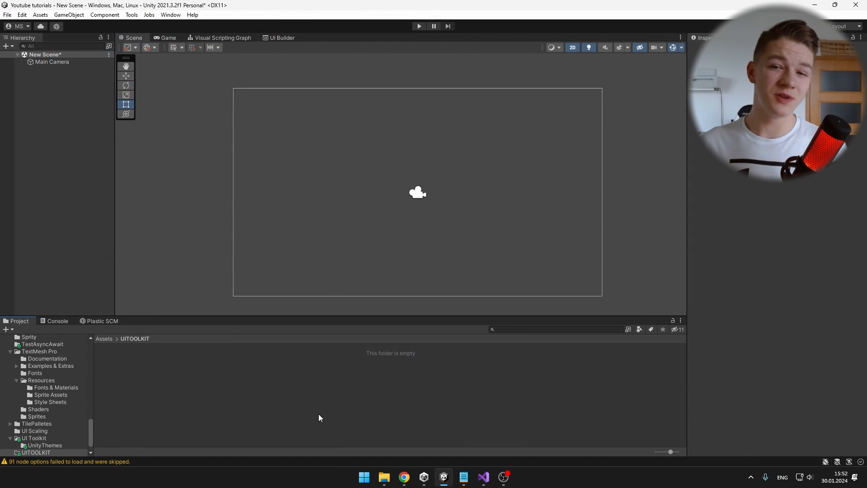
{"action": "mouse_move", "coordinate": [221, 382]}
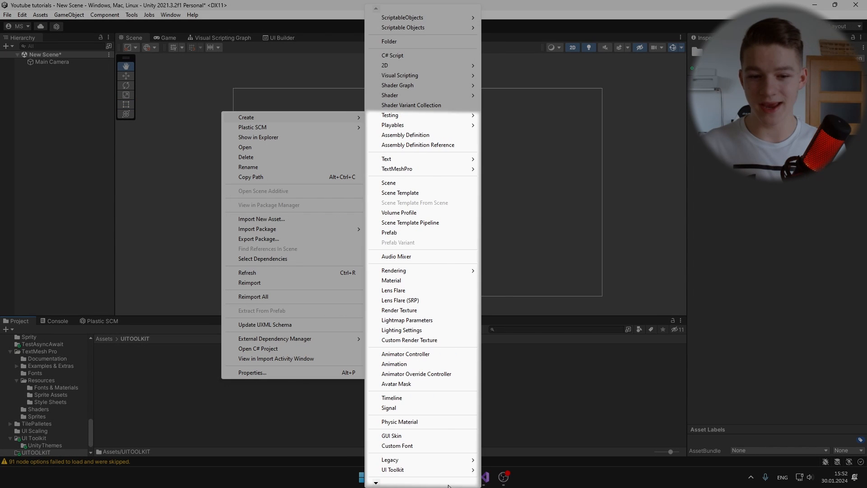
{"action": "mouse_move", "coordinate": [392, 469]}
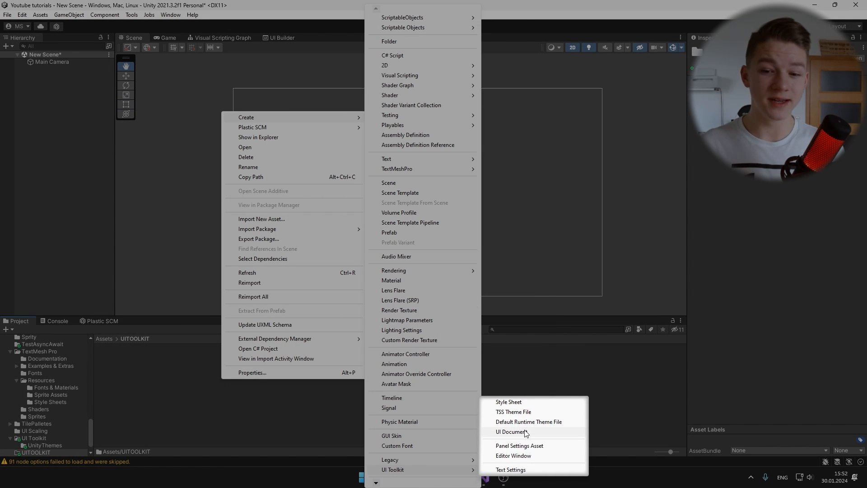
- Create a UI Document asset named MenuUI inside the UITOOLKIT folder
{"action": "left_click", "coordinate": [510, 431]}
{"action": "type", "text": "MenuUI"}
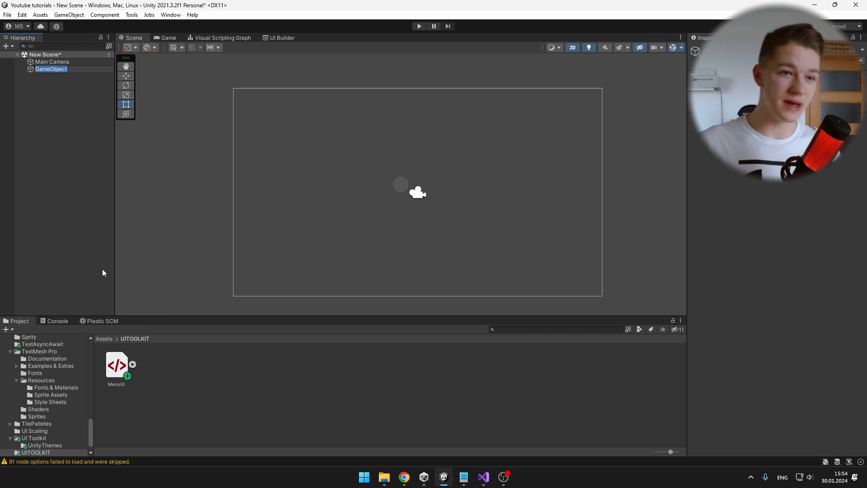
- Search 'ui docu' in Add Component and attach a UI Document to the MenuUI object
{"action": "type", "text": "ui docu"}
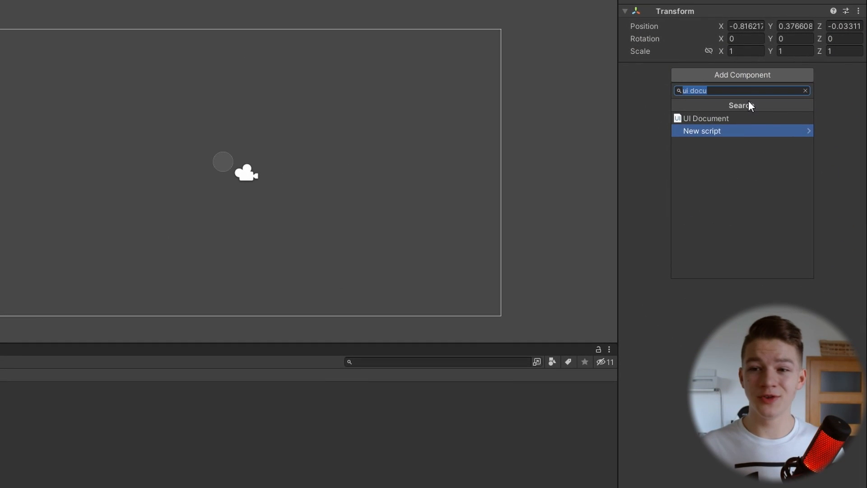
{"action": "left_click", "coordinate": [706, 118]}
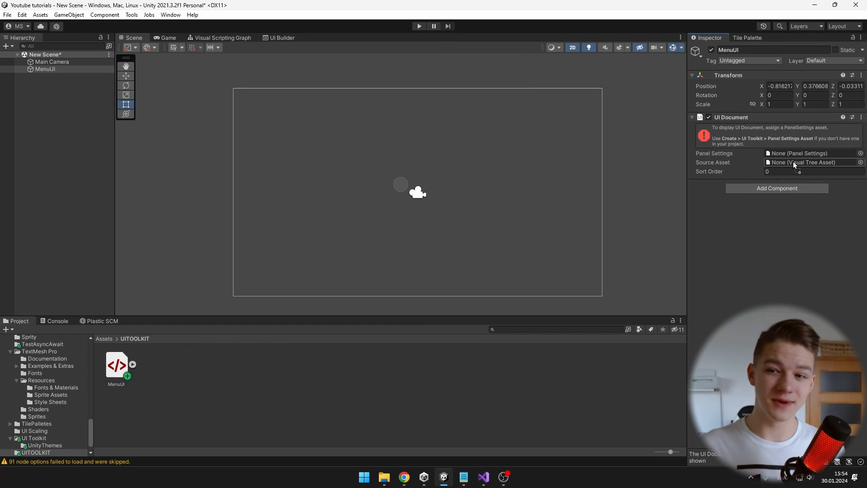
{"action": "left_click", "coordinate": [808, 162]}
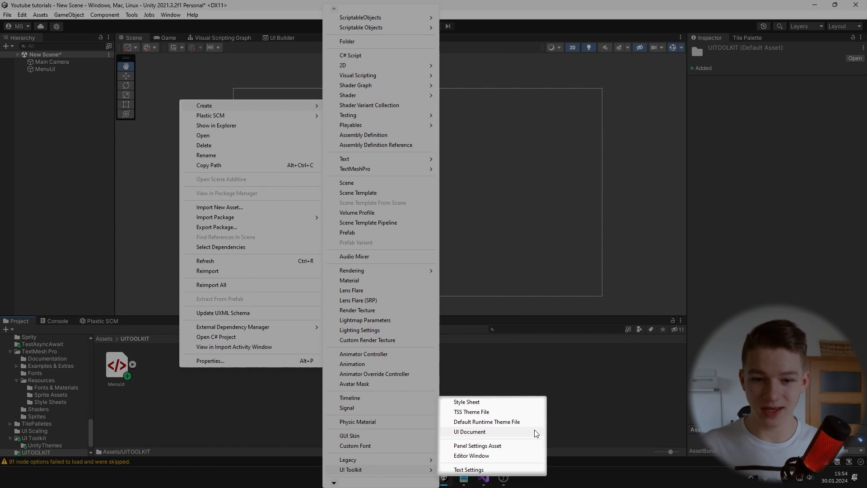
- Create a Panel Settings asset with Scale Mode set to Scale With Screen Size
{"action": "left_click", "coordinate": [477, 445]}
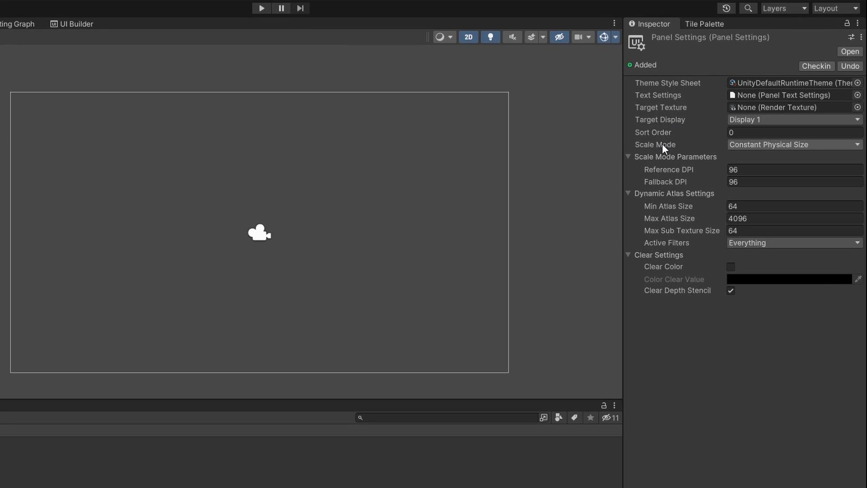
{"action": "mouse_move", "coordinate": [699, 148]}
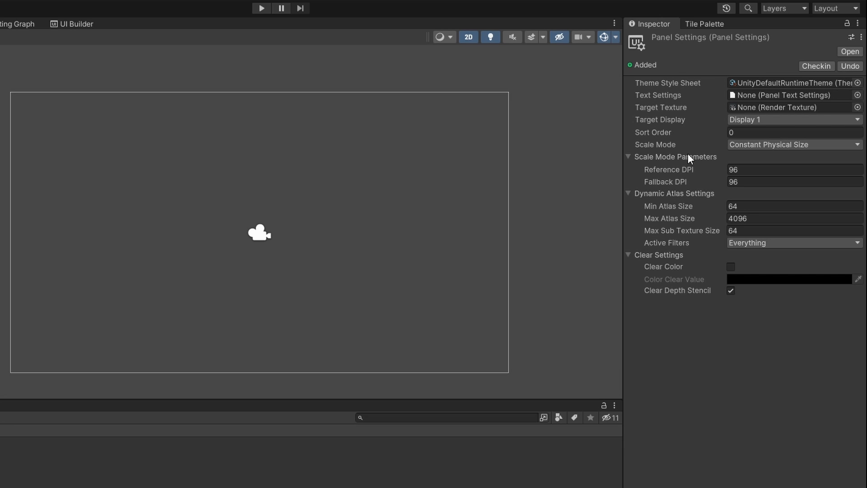
{"action": "left_click", "coordinate": [793, 144]}
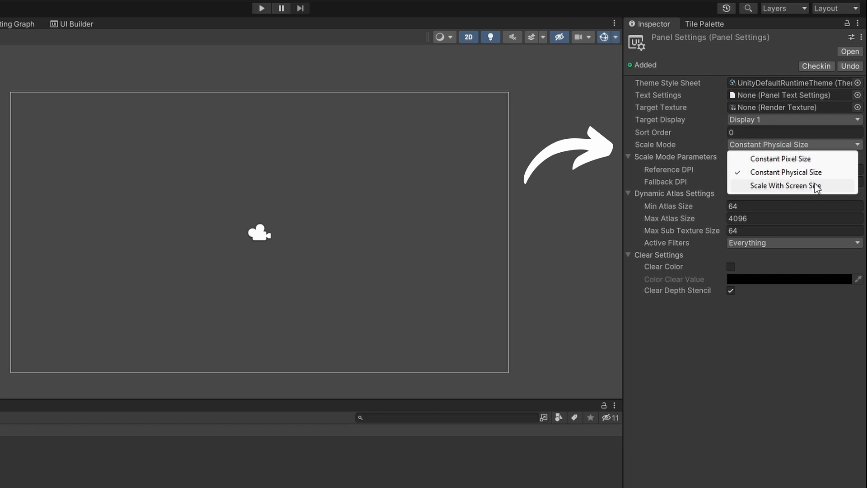
{"action": "left_click", "coordinate": [784, 185]}
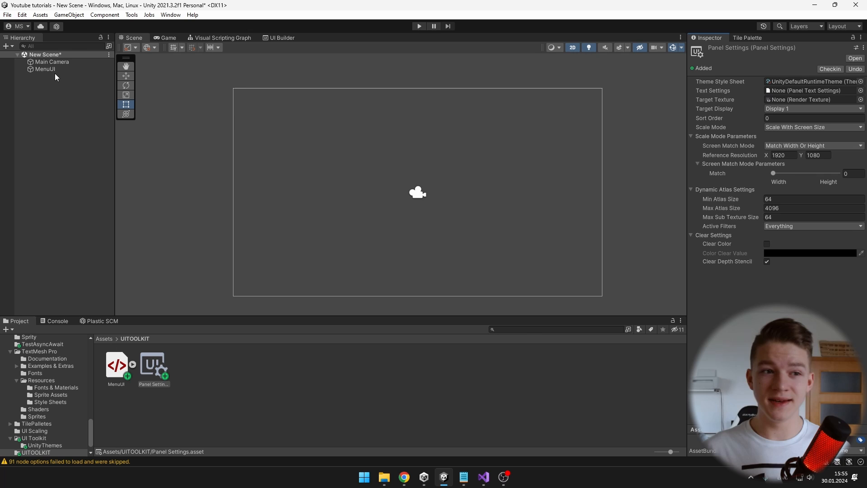
- Assign the new Panel Settings and the MenuUI layout to MenuUI's UI Document
{"action": "left_click", "coordinate": [45, 69]}
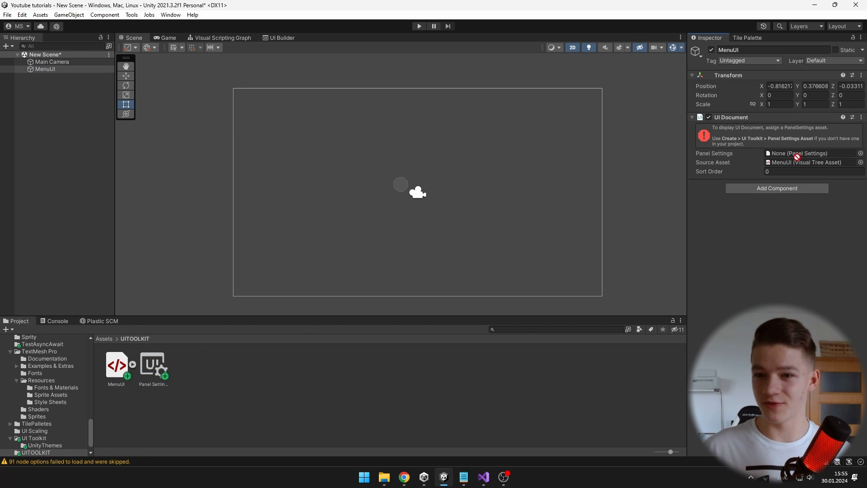
{"action": "left_click", "coordinate": [810, 153]}
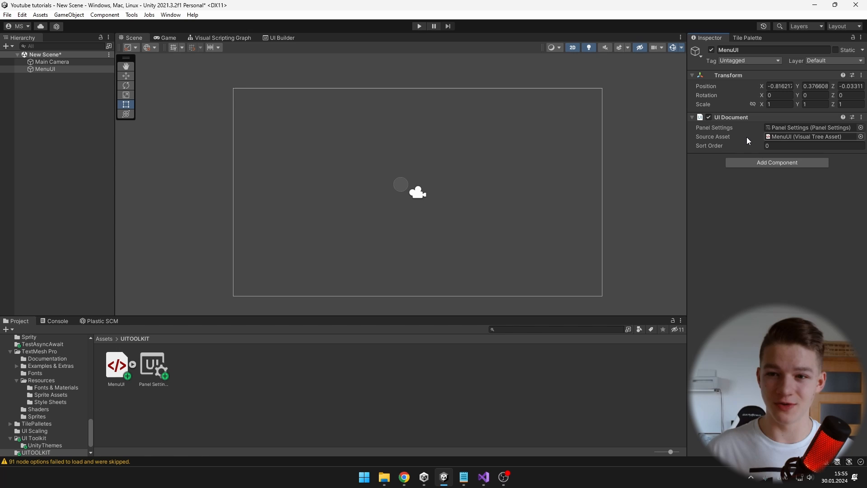
{"action": "left_click", "coordinate": [116, 365]}
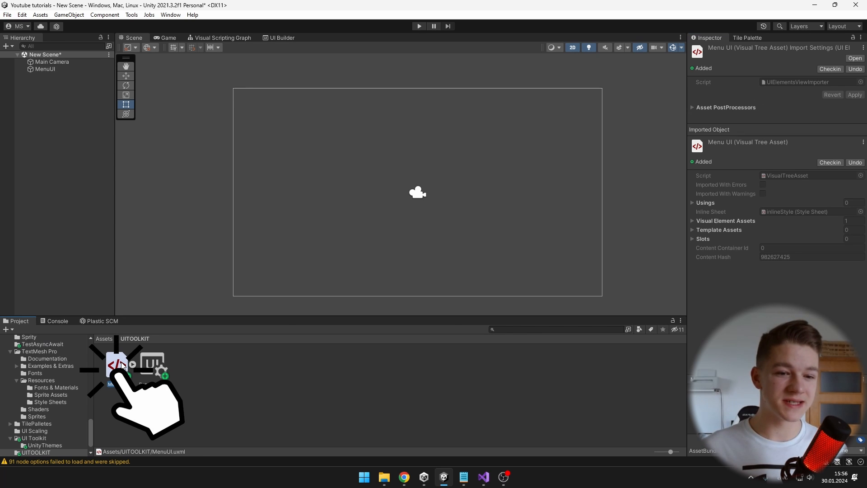
- Open MenuUI.uxml in UI Builder, showing the empty 350×450 canvas
{"action": "left_click", "coordinate": [282, 37]}
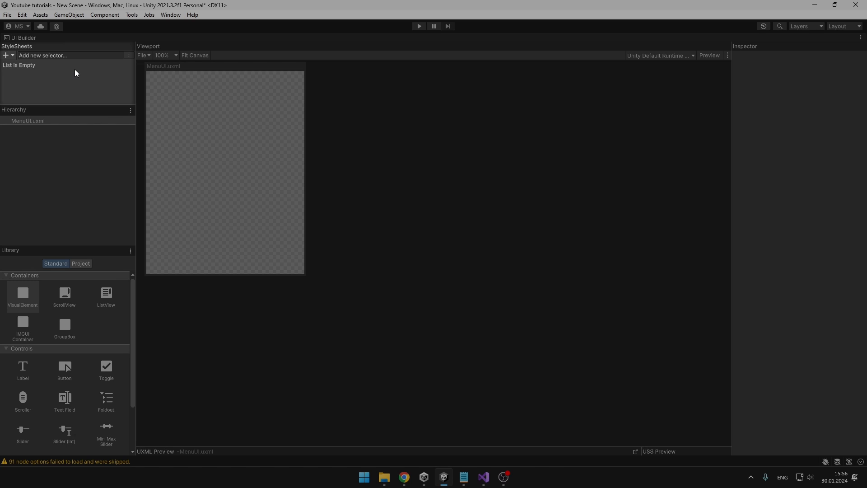
{"action": "left_click", "coordinate": [27, 121]}
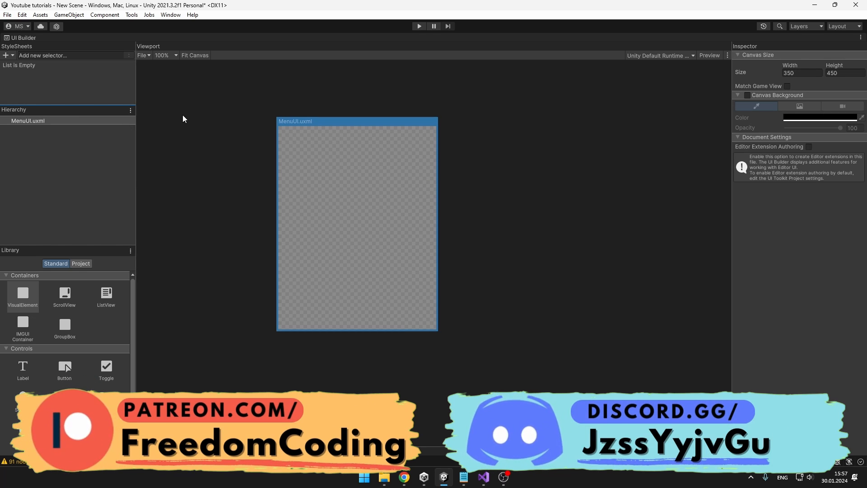
- Set the canvas to Match Game View at 1920×1080 and keep Unity Default Runtime Theme
{"action": "left_click", "coordinate": [788, 86]}
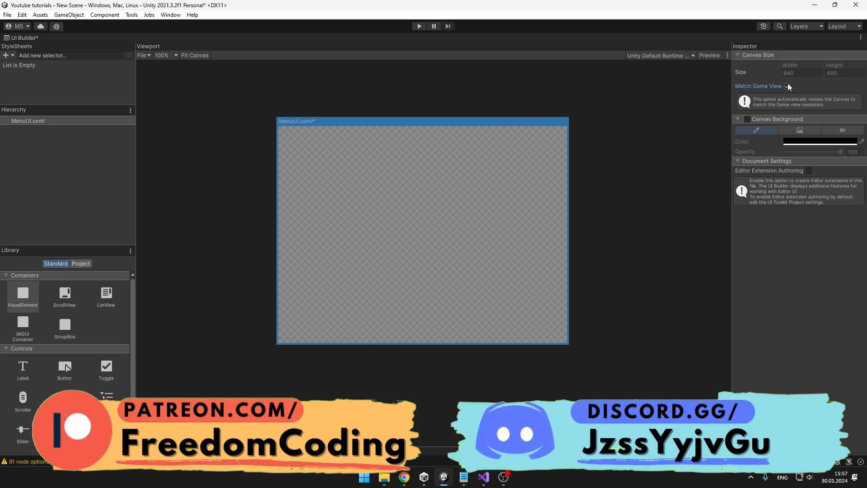
{"action": "left_click", "coordinate": [787, 87]}
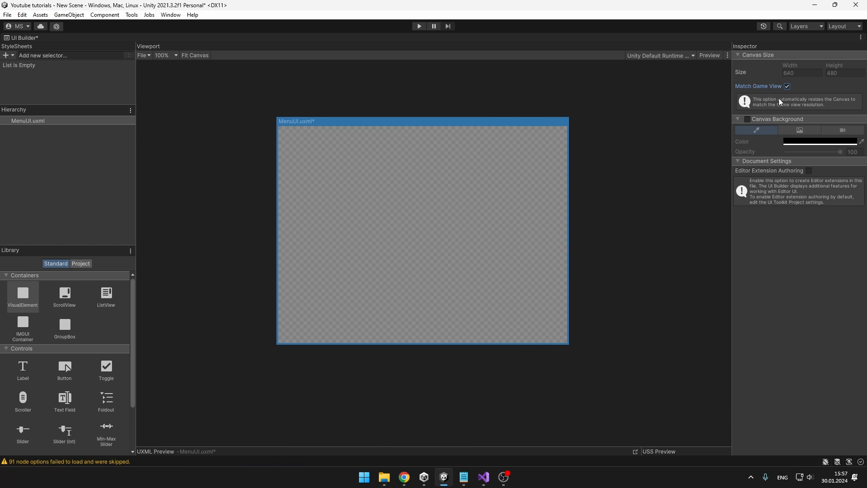
{"action": "mouse_move", "coordinate": [773, 92]}
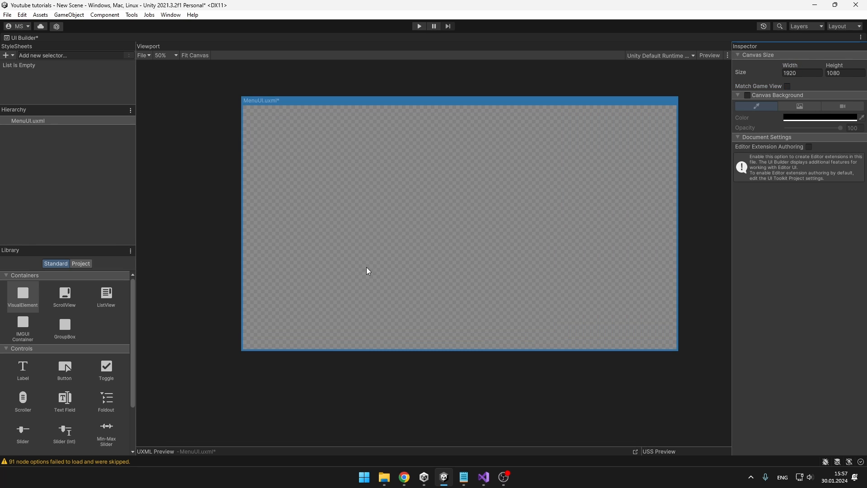
{"action": "mouse_move", "coordinate": [660, 55]}
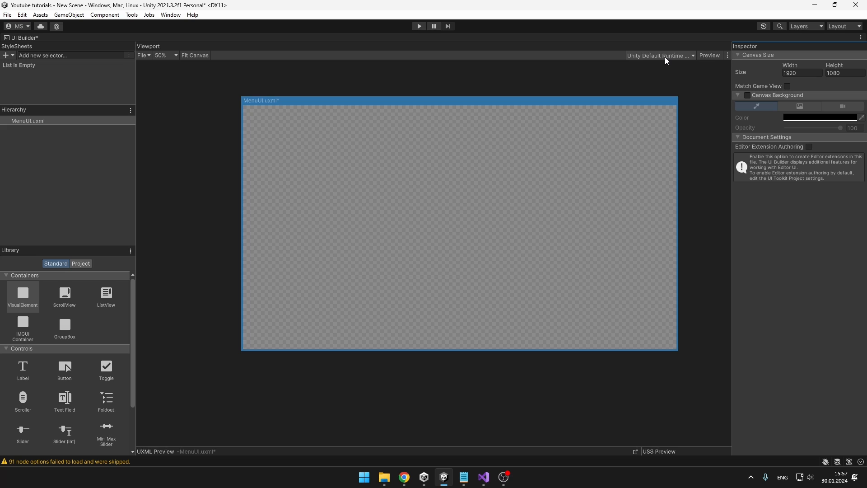
{"action": "left_click", "coordinate": [660, 55]}
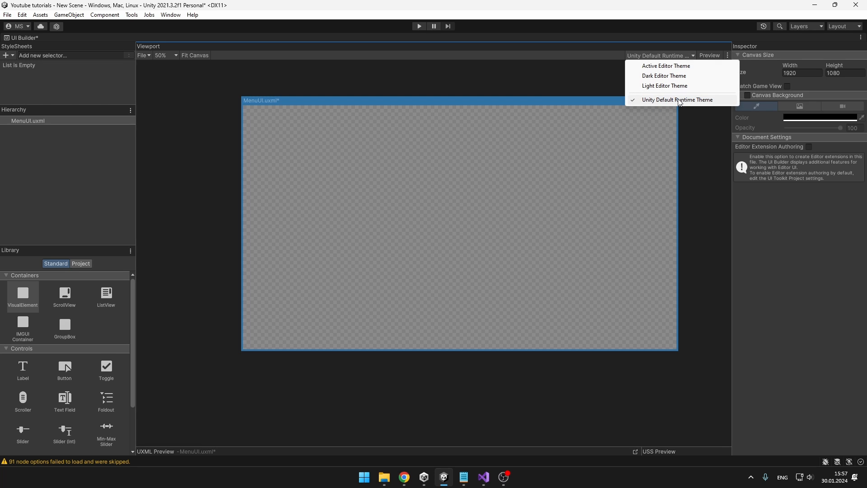
{"action": "left_click", "coordinate": [439, 187]}
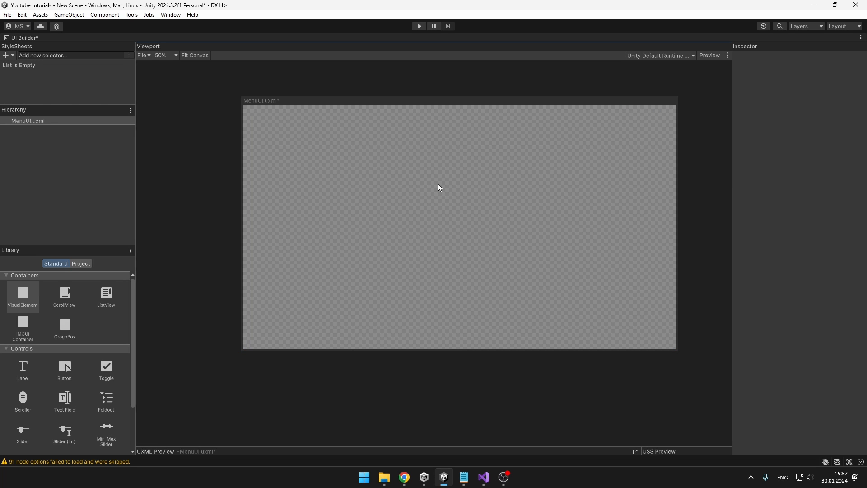
- Drag a Button from the Library onto the menu canvas and duplicate it
{"action": "scroll", "scroll_direction": "down", "scroll_amount": 3}
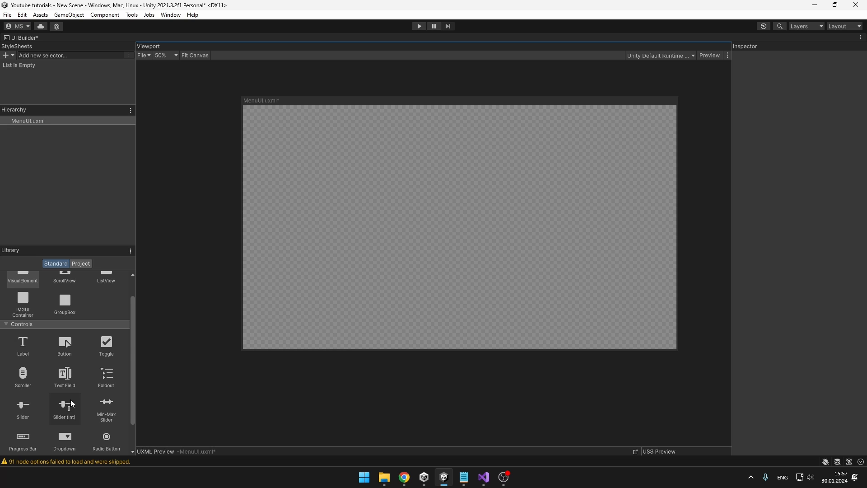
{"action": "left_click", "coordinate": [65, 344]}
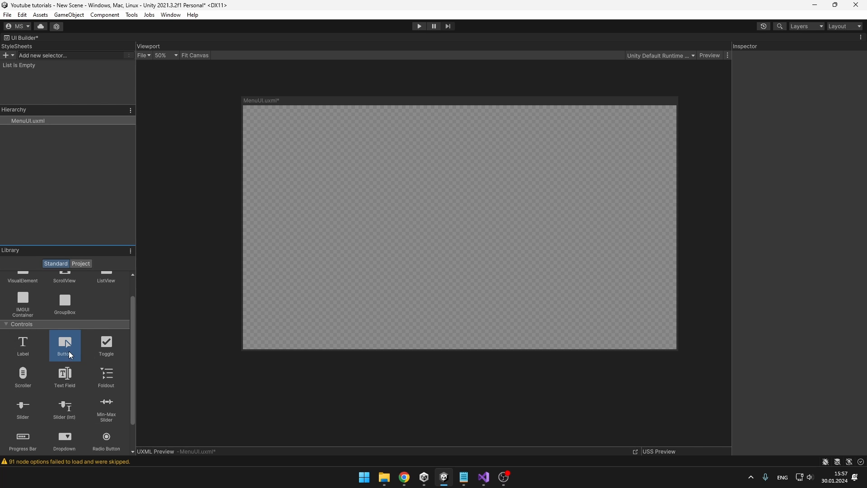
{"action": "left_click_drag", "start_coordinate": [64, 343], "coordinate": [422, 201]}
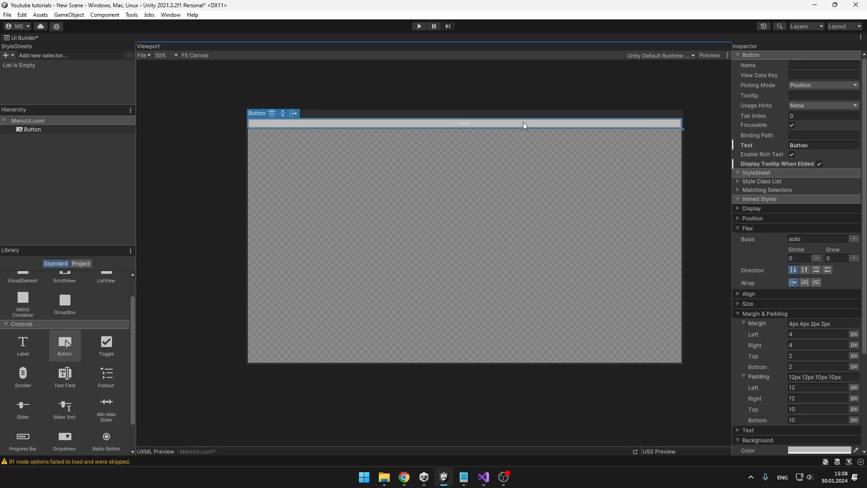
{"action": "mouse_move", "coordinate": [544, 169]}
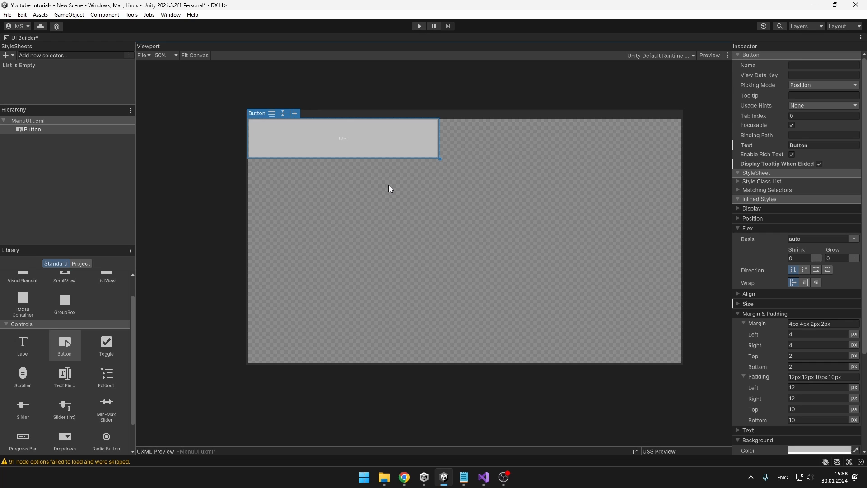
{"action": "right_click", "coordinate": [31, 129]}
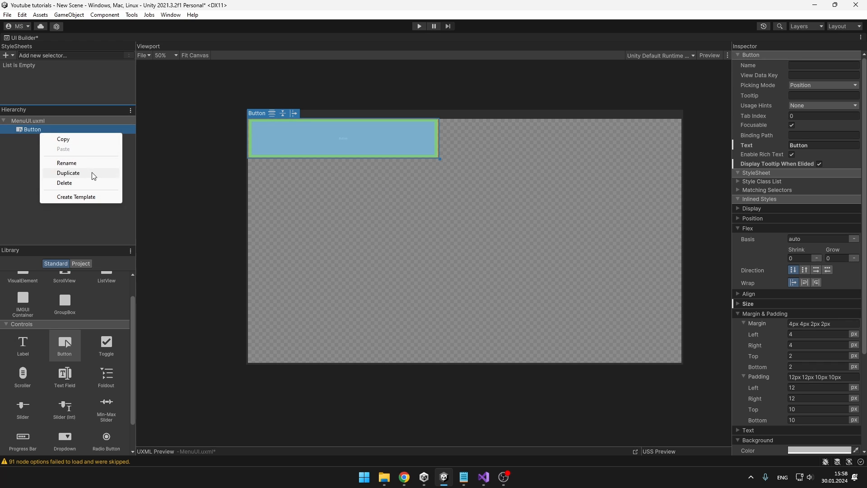
{"action": "left_click", "coordinate": [69, 173]}
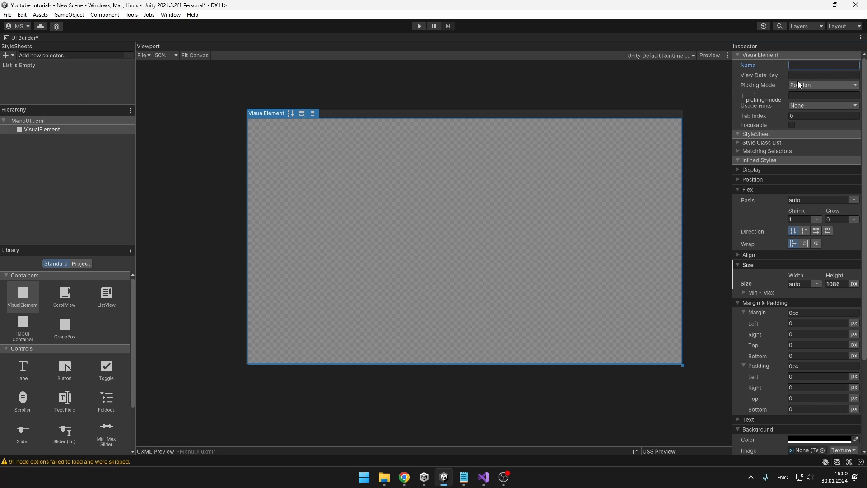
- Name the container ButtonsContainer and narrow the first button to 612×97 px
{"action": "type", "text": "ButtonsContainer"}
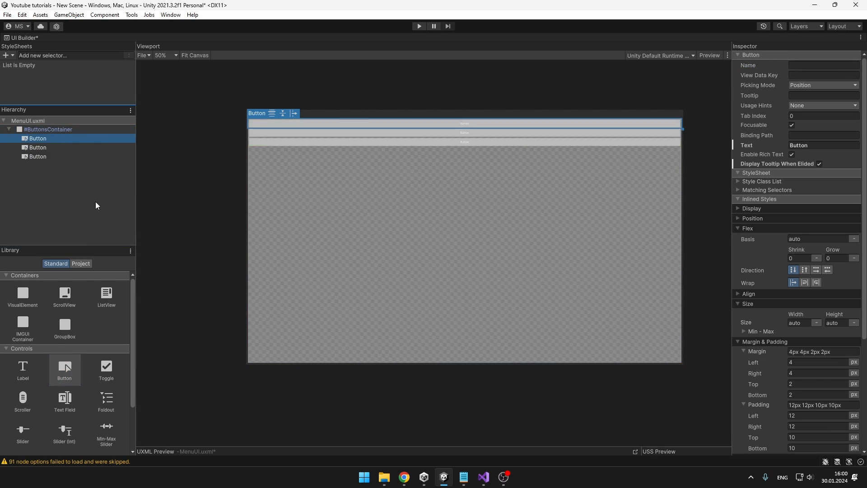
{"action": "left_click_drag", "start_coordinate": [387, 123], "coordinate": [385, 159]}
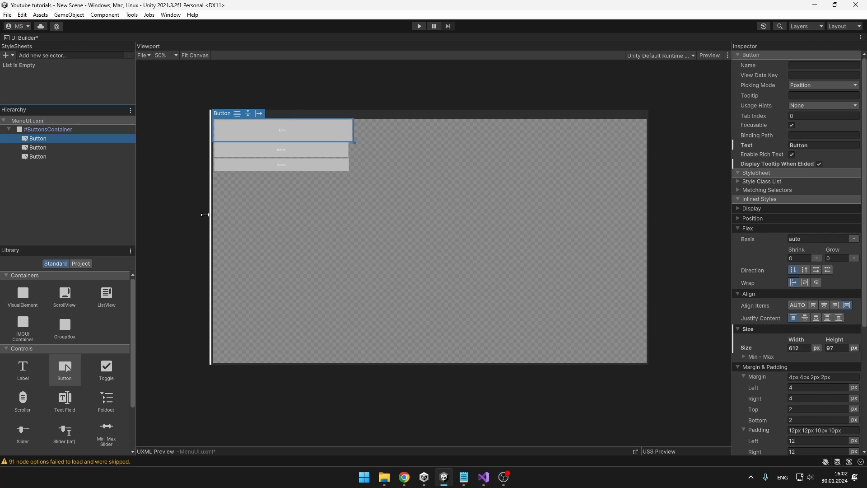
{"action": "left_click", "coordinate": [47, 129]}
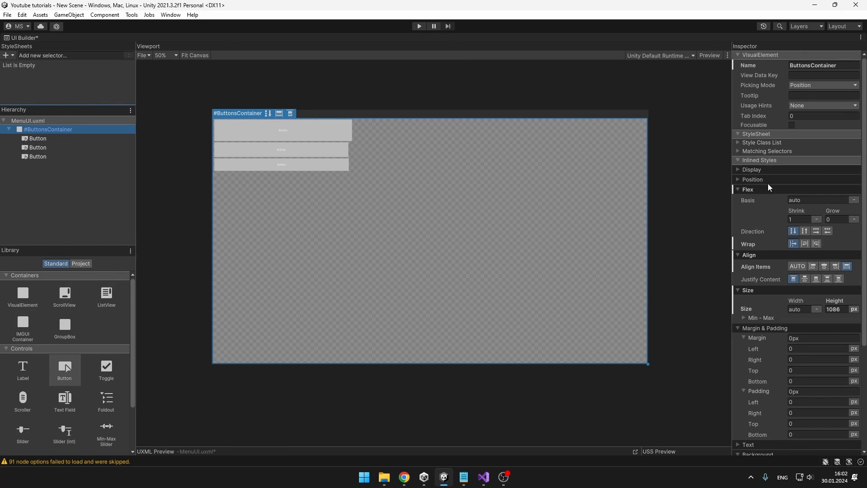
{"action": "mouse_move", "coordinate": [794, 229]}
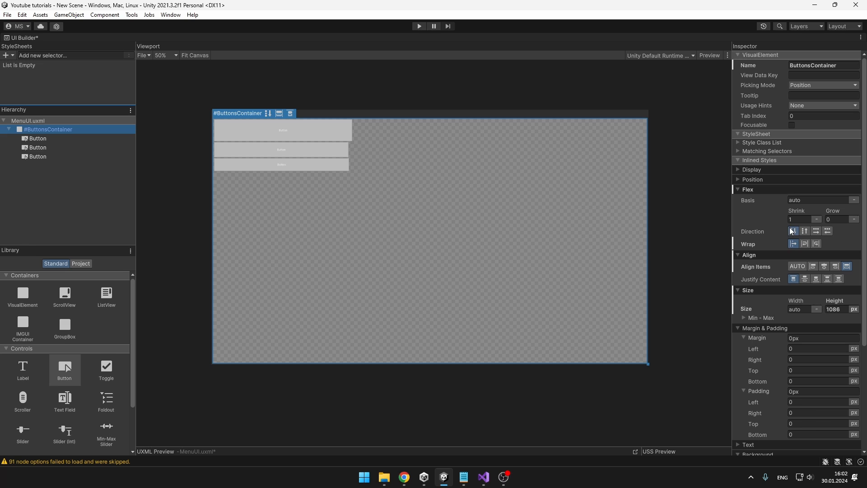
{"action": "mouse_move", "coordinate": [781, 260]}
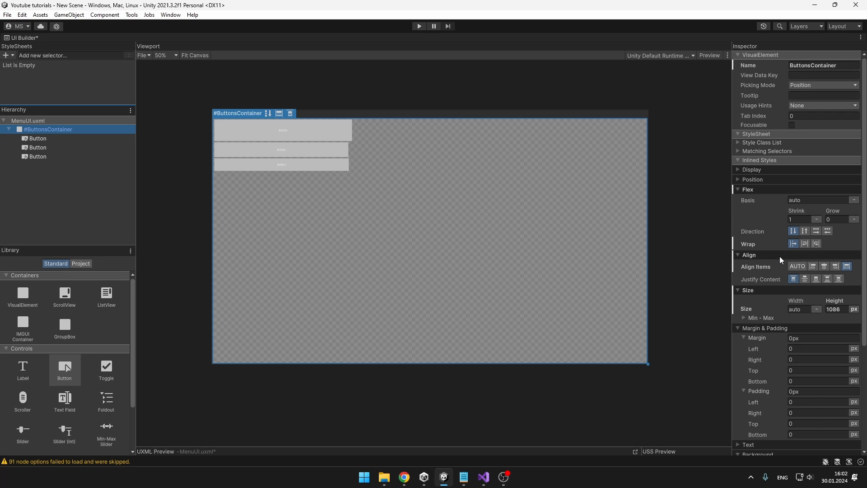
{"action": "mouse_move", "coordinate": [825, 268]}
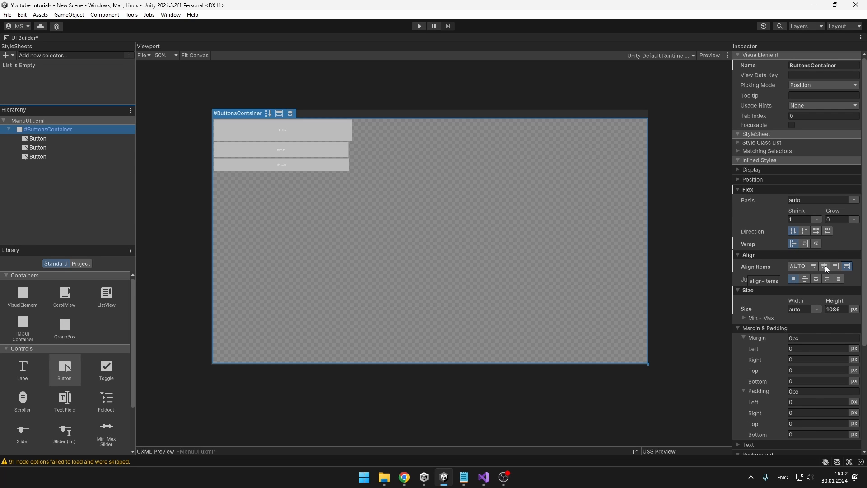
- Set ButtonsContainer's Align Items and Justify Content both to center
{"action": "left_click", "coordinate": [824, 266]}
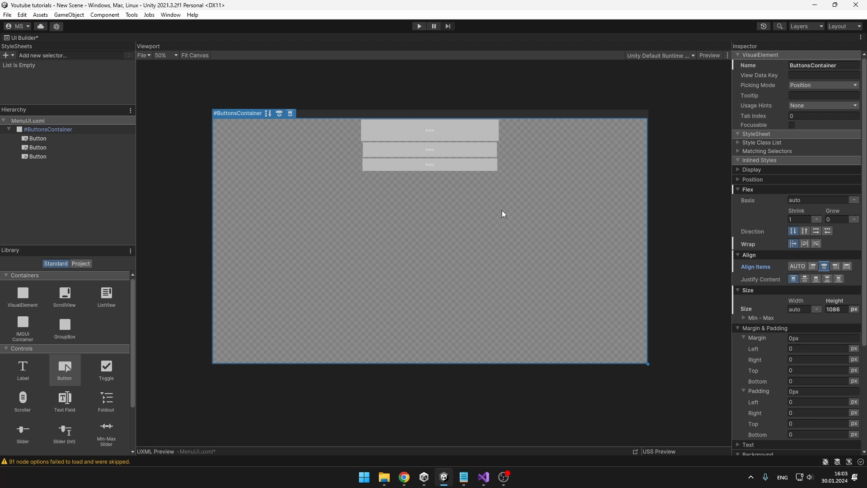
{"action": "left_click", "coordinate": [806, 279]}
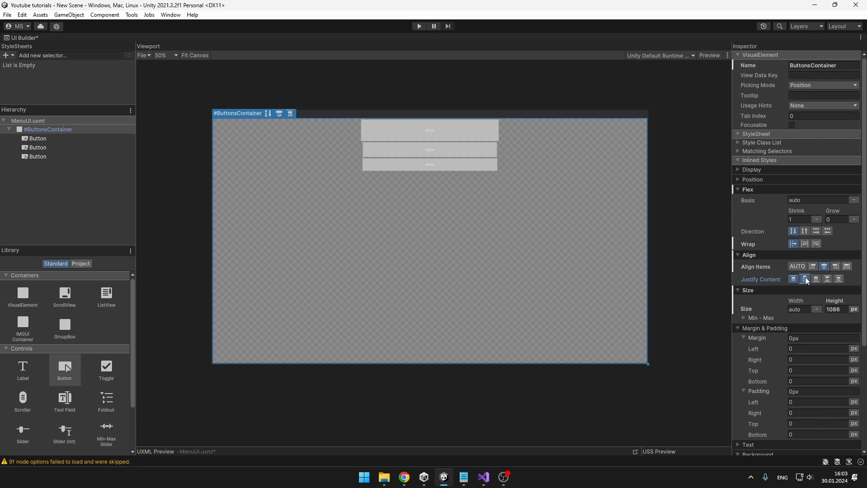
{"action": "left_click", "coordinate": [828, 279]}
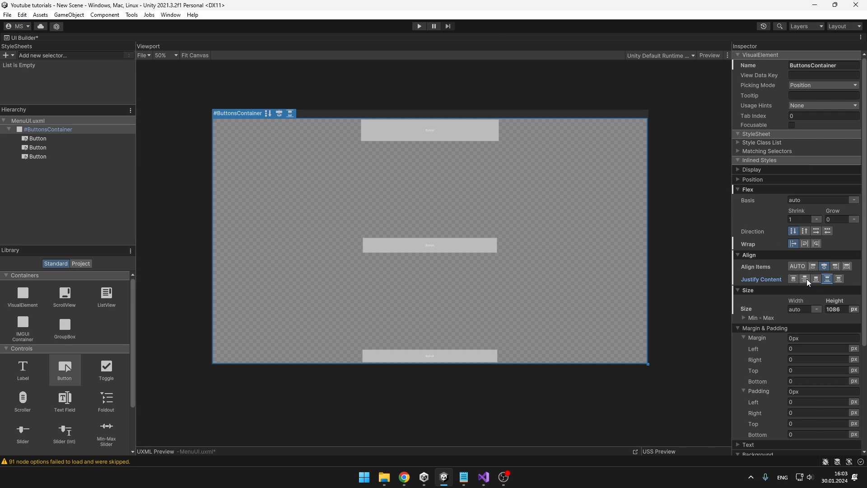
{"action": "left_click", "coordinate": [805, 278]}
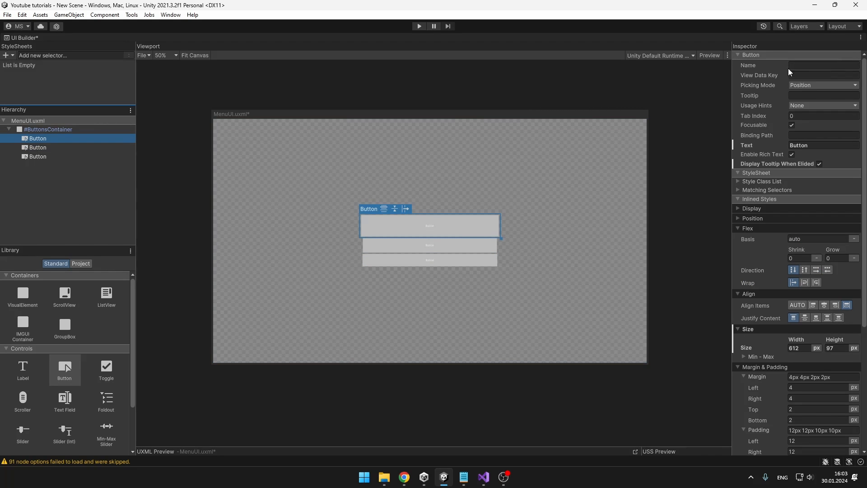
- Rename the first button PlayButton, label it 'Play', enlarge its font and pick a background colour
{"action": "type", "text": "PlayButton"}
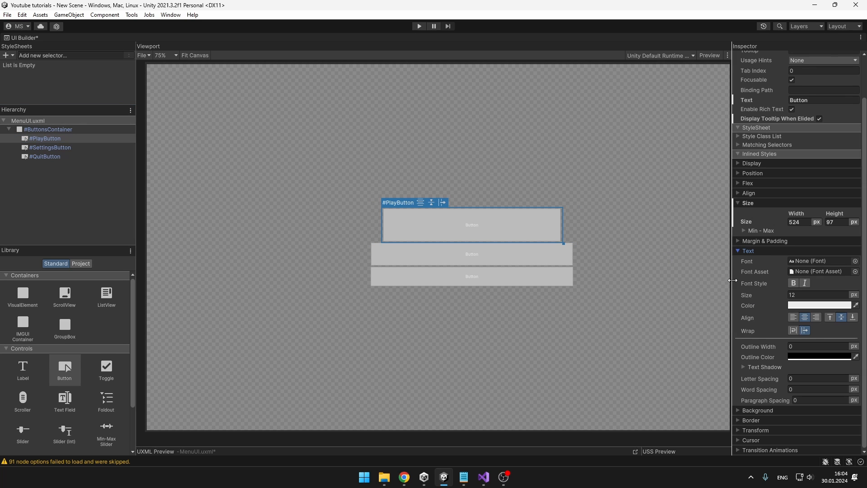
{"action": "left_click", "coordinate": [819, 295]}
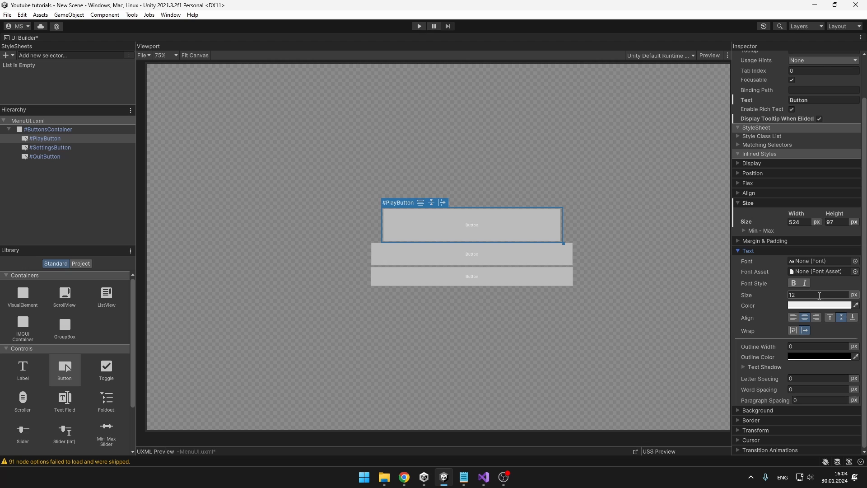
{"action": "type", "text": "Play"}
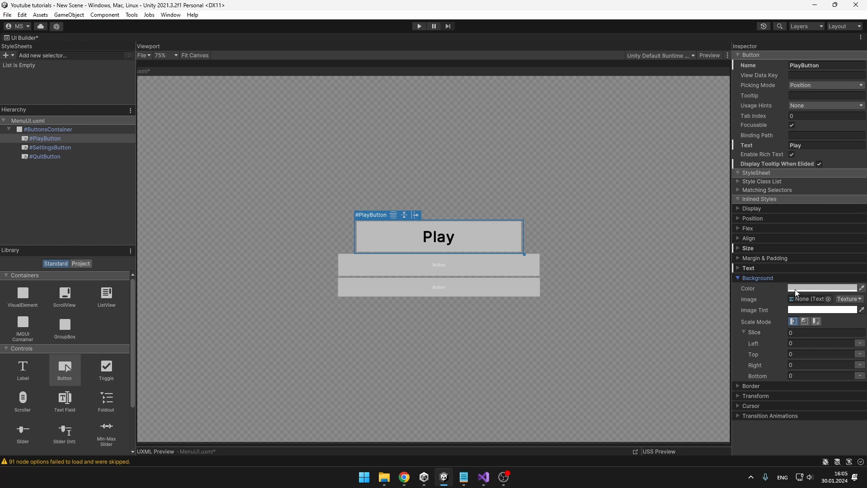
{"action": "left_click", "coordinate": [821, 288]}
{"action": "type", "text": "20"}
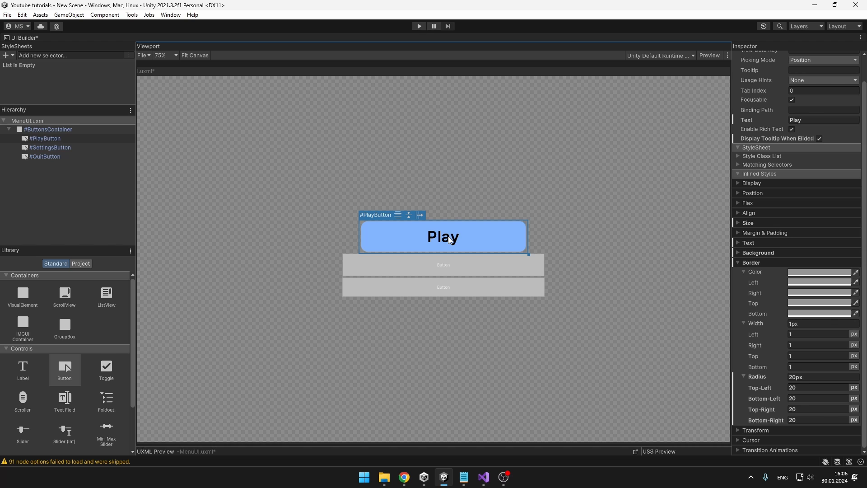
{"action": "mouse_move", "coordinate": [471, 238]}
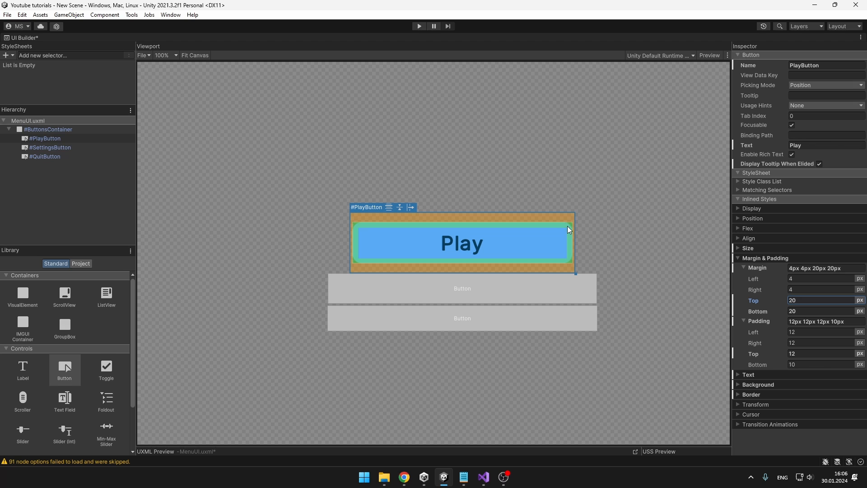
{"action": "mouse_move", "coordinate": [495, 216]}
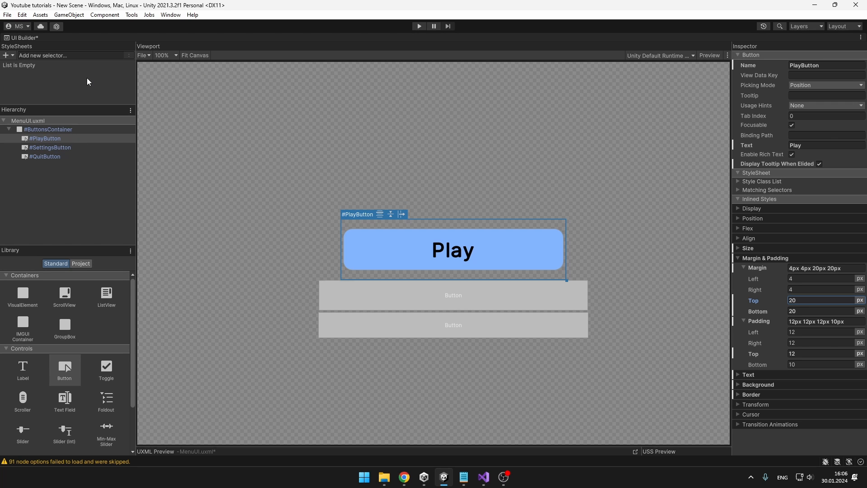
- Create MyStyles.uss and extract the Play button's inline styles into a new menuButton class
{"action": "left_click", "coordinate": [6, 55]}
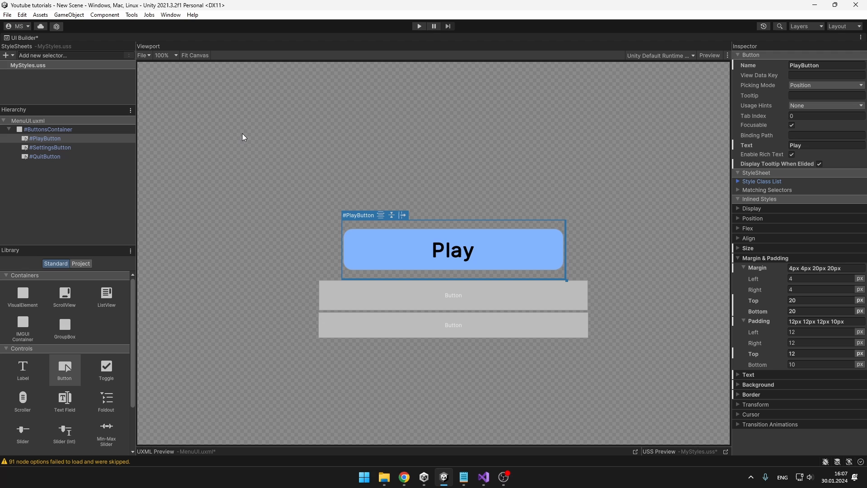
{"action": "mouse_move", "coordinate": [414, 240]}
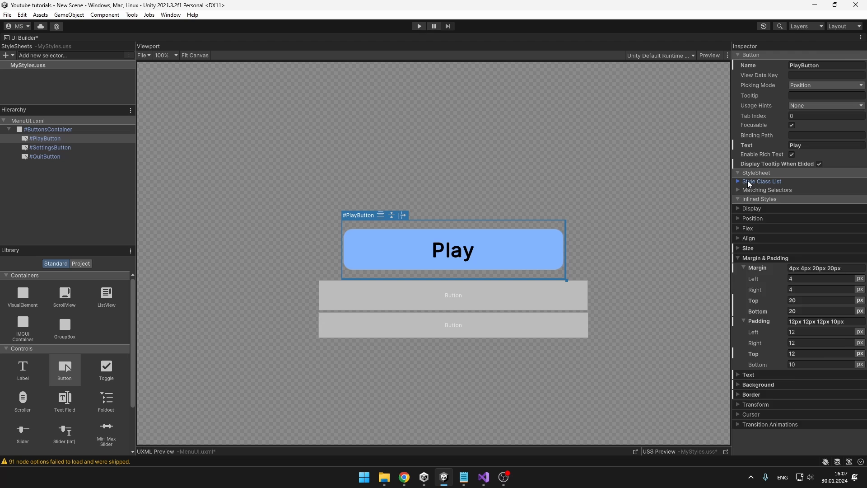
{"action": "left_click", "coordinate": [738, 181]}
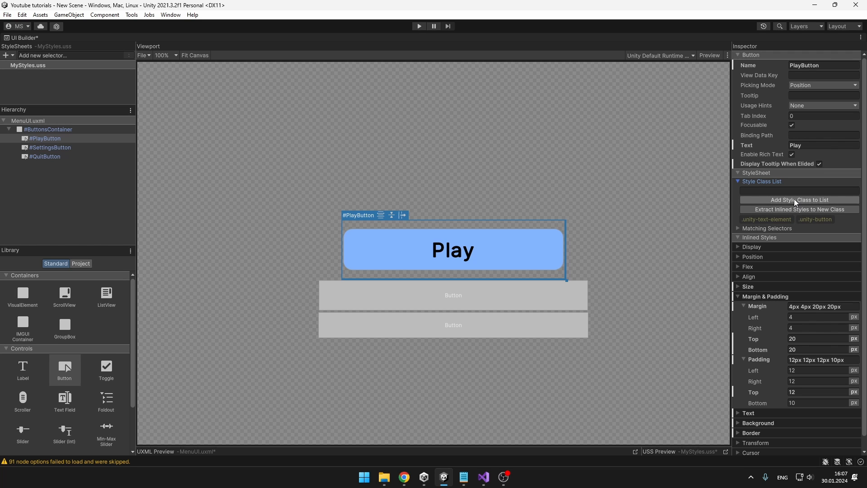
{"action": "mouse_move", "coordinate": [793, 215]}
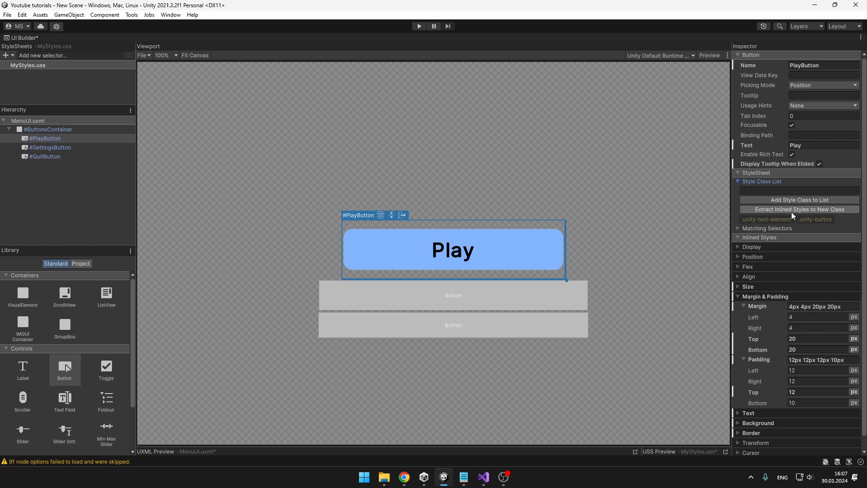
{"action": "mouse_move", "coordinate": [579, 333]}
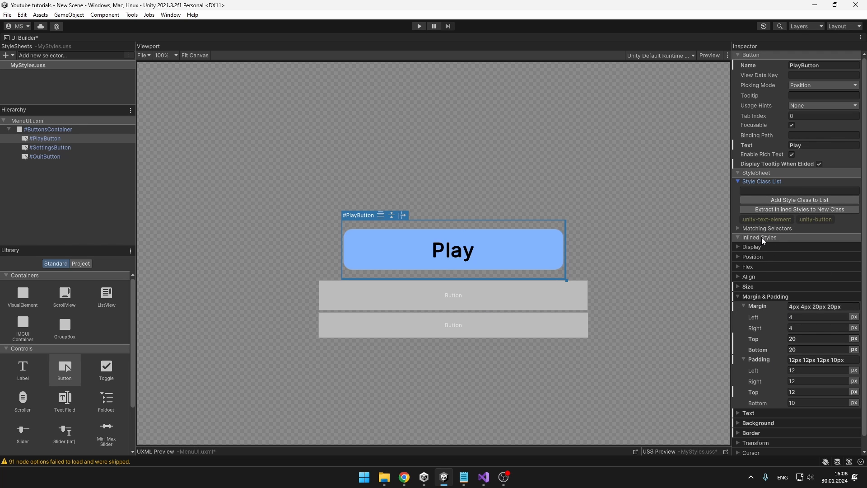
{"action": "mouse_move", "coordinate": [779, 227]}
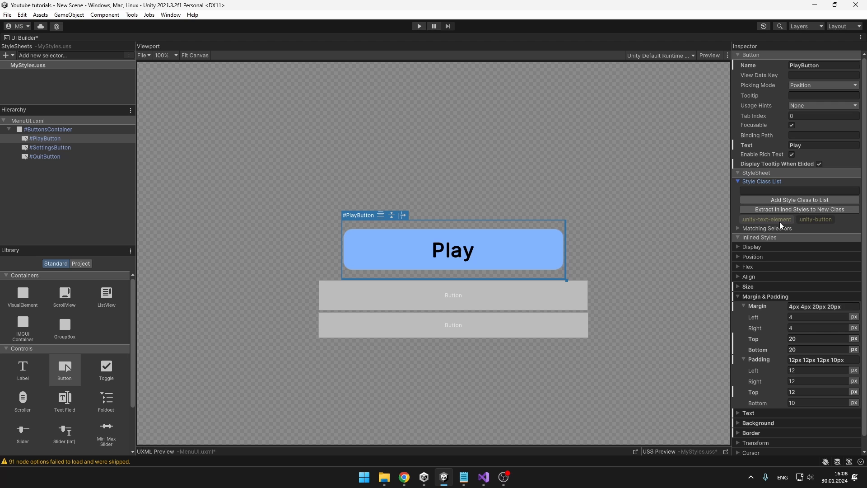
{"action": "left_click", "coordinate": [799, 191]}
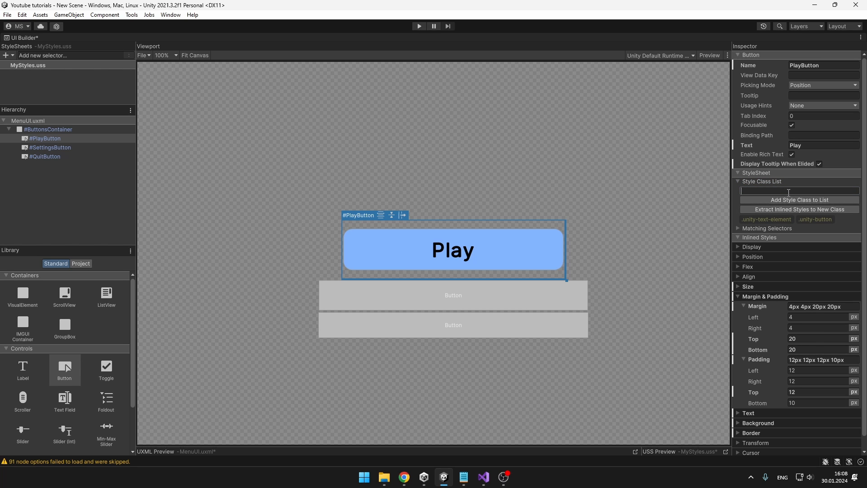
{"action": "left_click", "coordinate": [799, 210]}
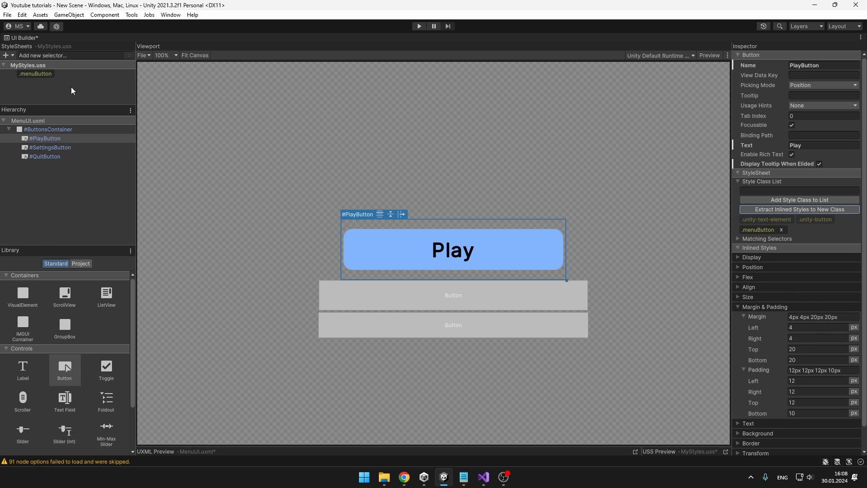
- Edit the .menuButton rule and clear the Settings button's inline styles so it matches Play
{"action": "left_click", "coordinate": [35, 73]}
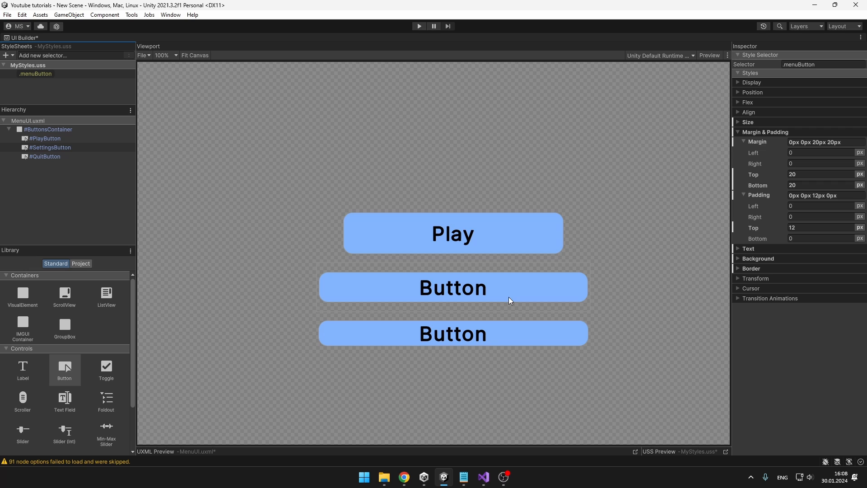
{"action": "left_click", "coordinate": [452, 288]}
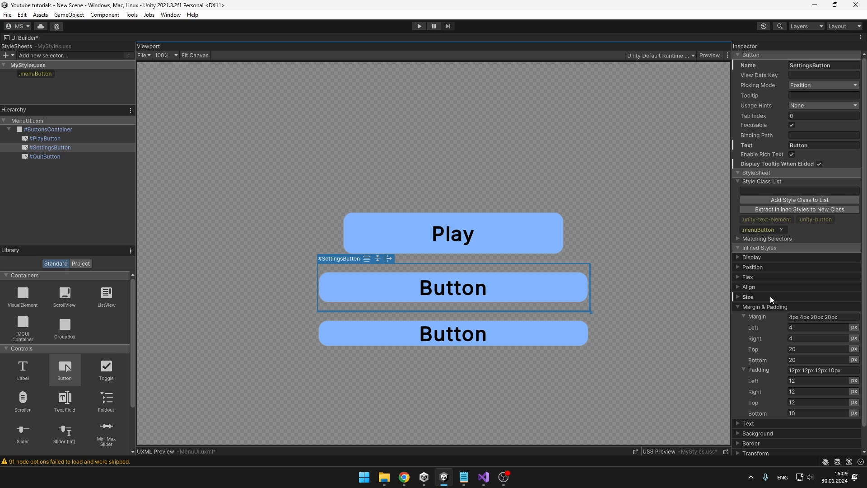
{"action": "mouse_move", "coordinate": [771, 286]}
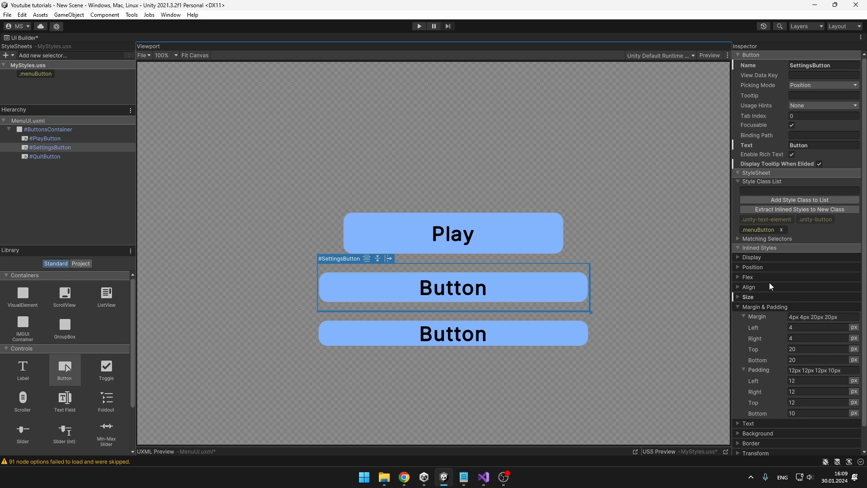
{"action": "mouse_move", "coordinate": [776, 292]}
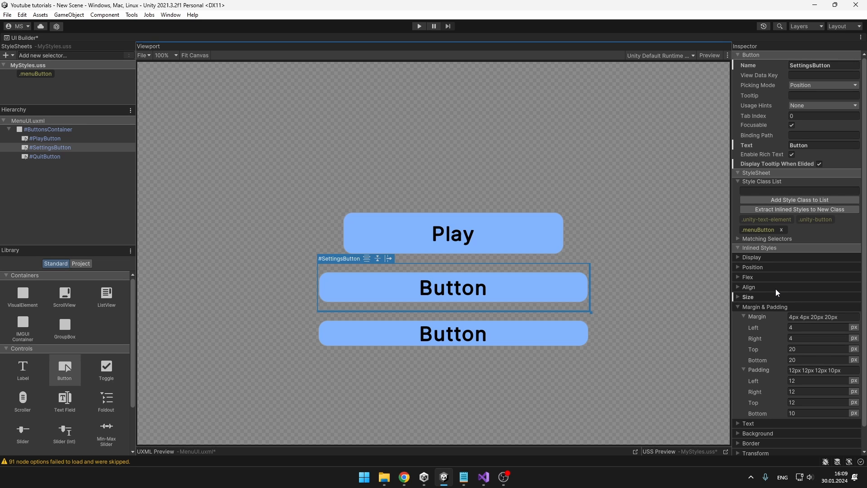
{"action": "mouse_move", "coordinate": [782, 286]}
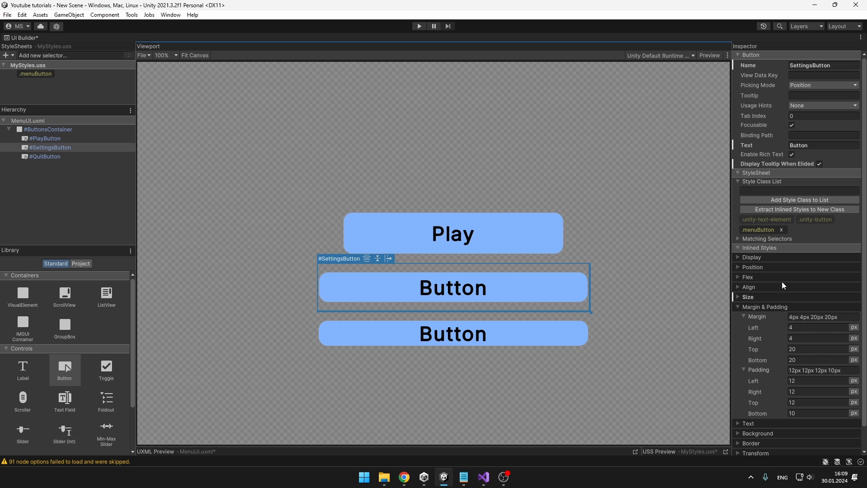
{"action": "right_click", "coordinate": [749, 286]}
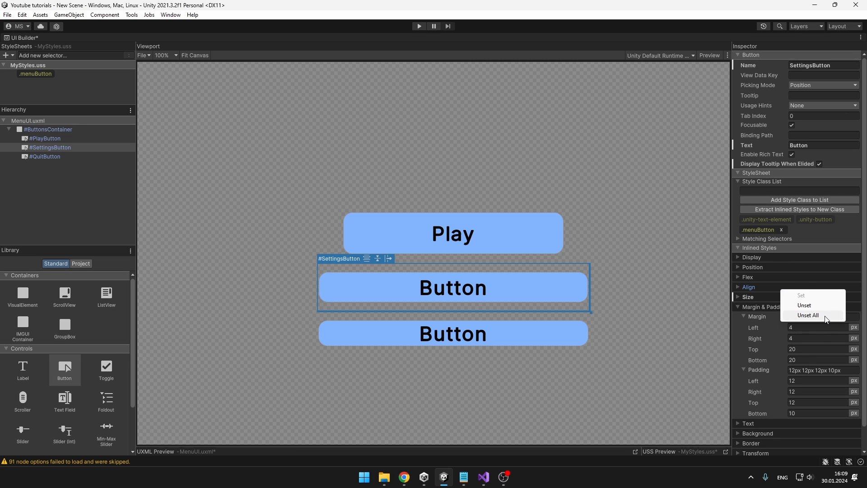
{"action": "left_click", "coordinate": [808, 315]}
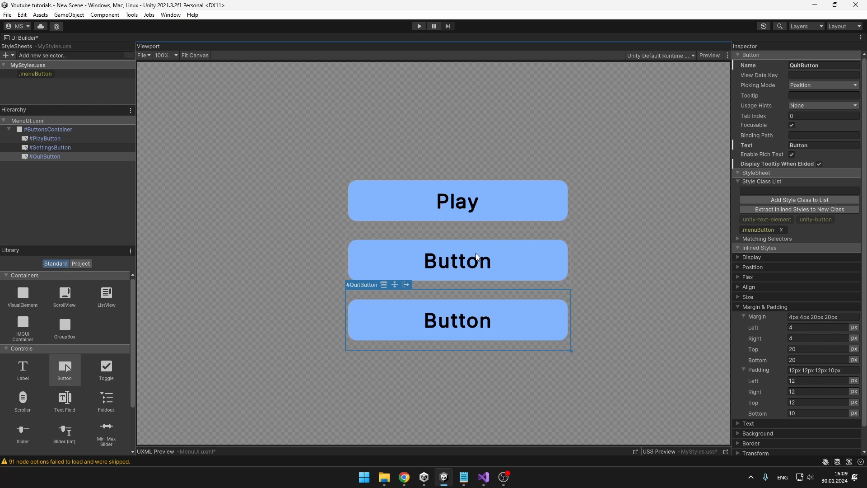
{"action": "mouse_move", "coordinate": [477, 256]}
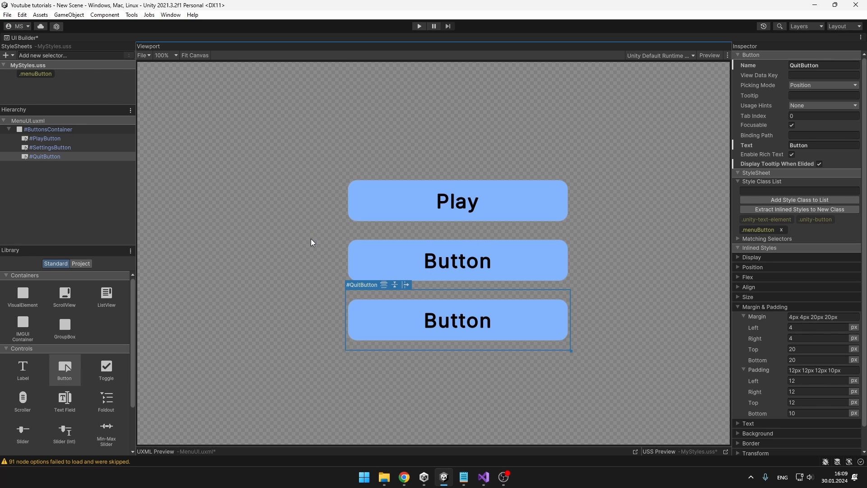
{"action": "mouse_move", "coordinate": [320, 245]}
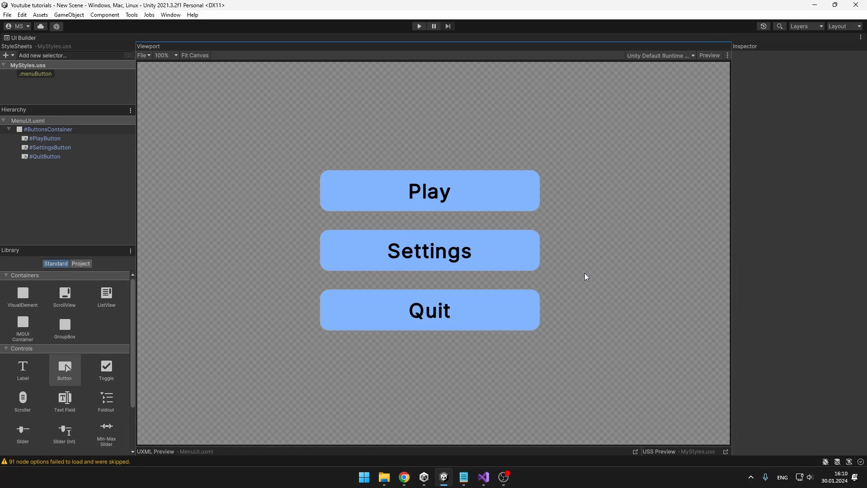
- Give ButtonsContainer a Square texture background image with size 250
{"action": "left_click", "coordinate": [48, 128]}
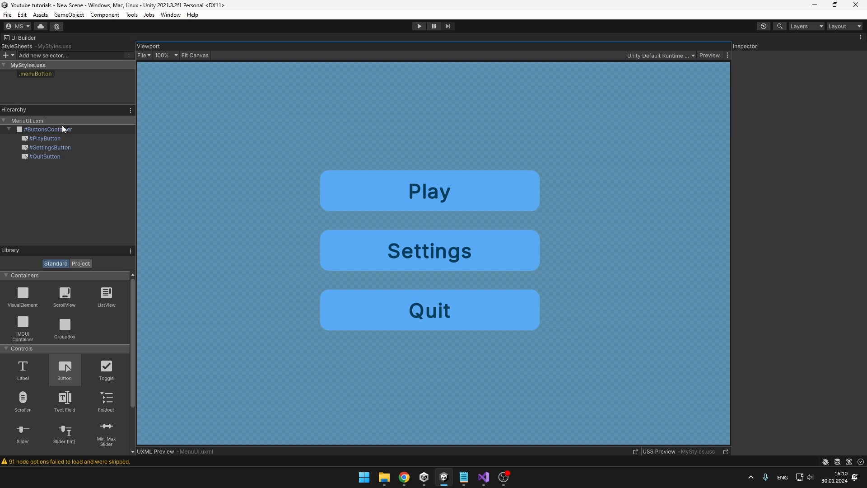
{"action": "left_click", "coordinate": [48, 129]}
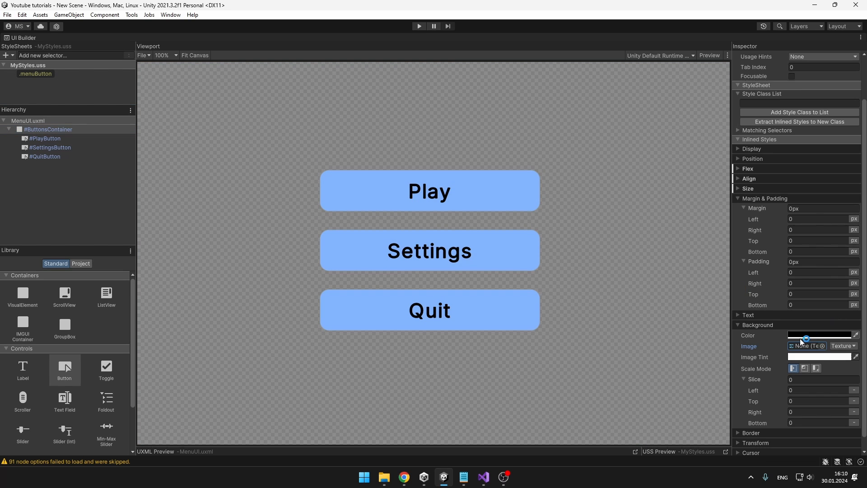
{"action": "left_click", "coordinate": [808, 345]}
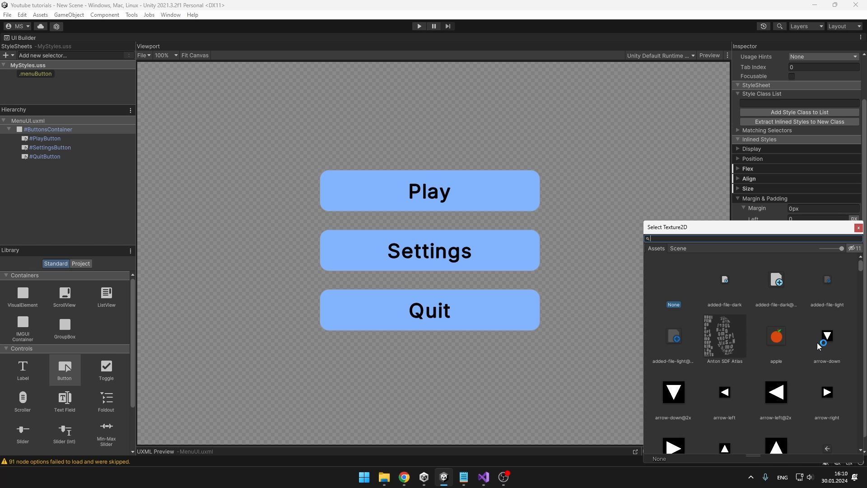
{"action": "type", "text": "squ"}
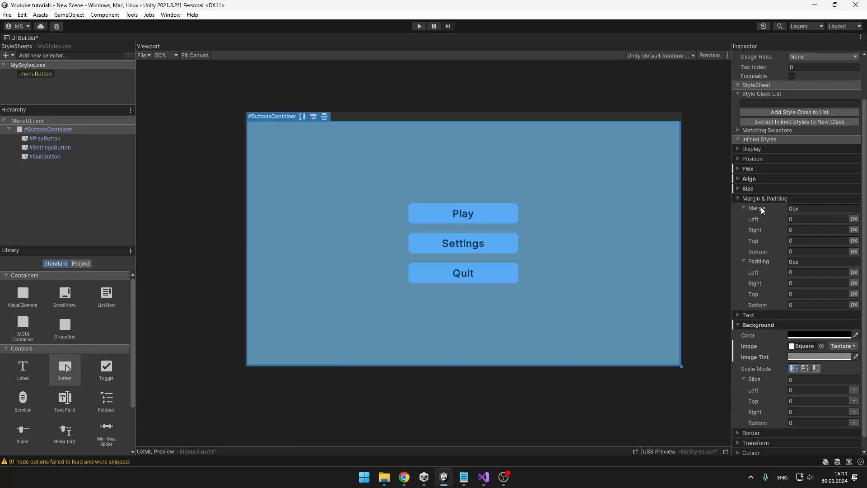
{"action": "type", "text": "250"}
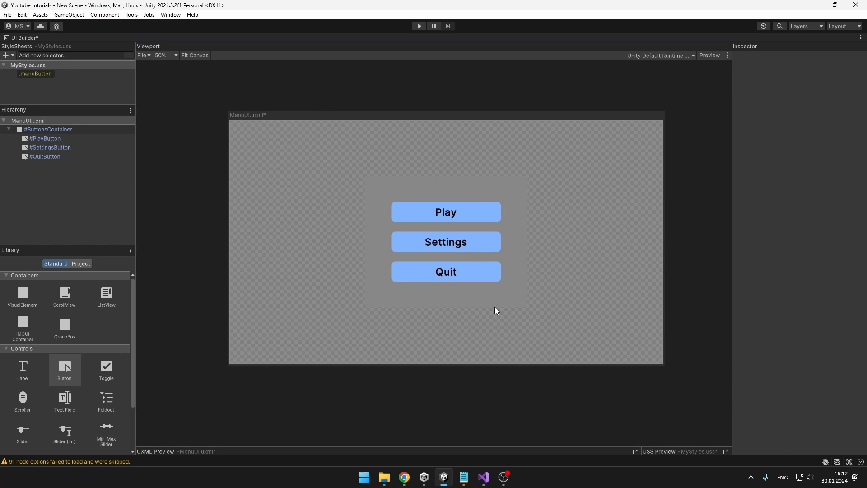
{"action": "mouse_move", "coordinate": [315, 130]}
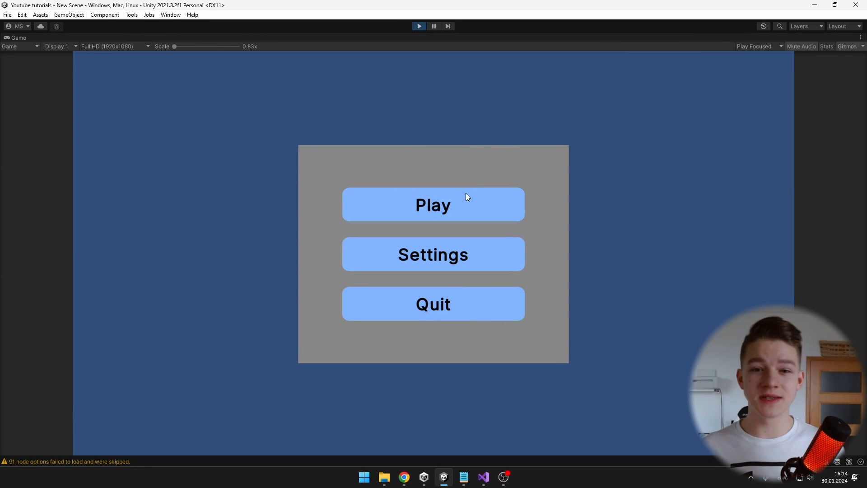
{"action": "mouse_move", "coordinate": [465, 292]}
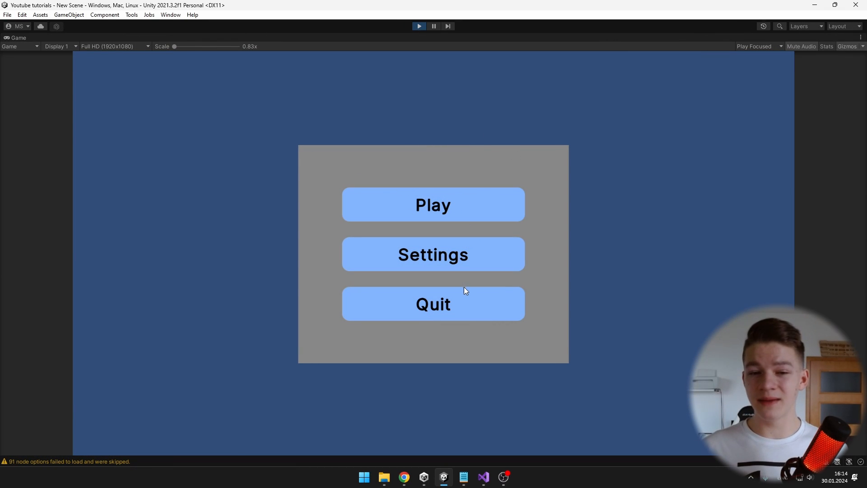
{"action": "mouse_move", "coordinate": [461, 312]}
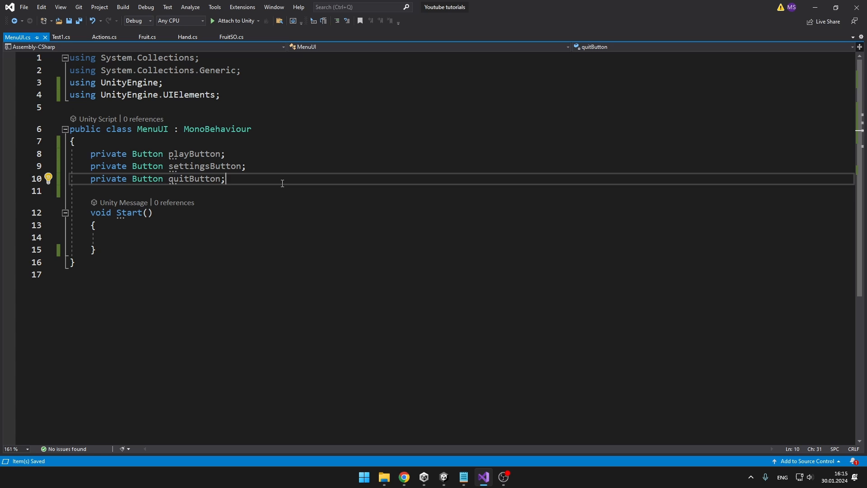
{"action": "mouse_move", "coordinate": [272, 295]}
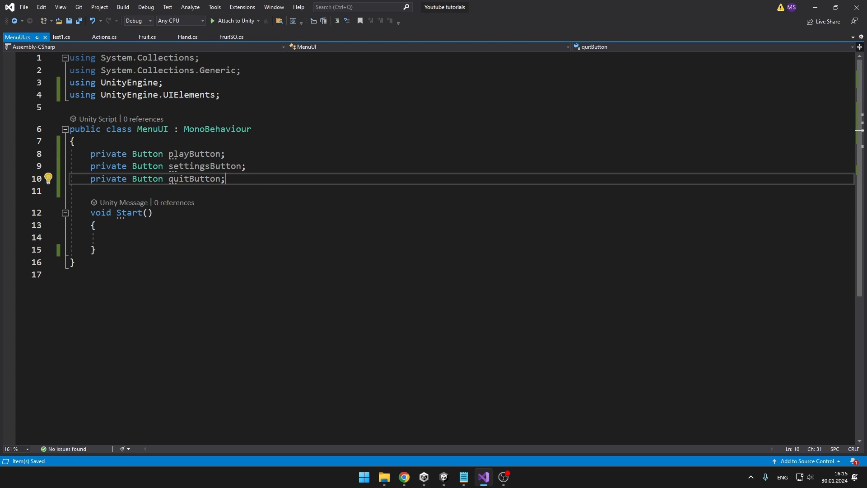
- In Start, get the UIDocument root and query playButton, then verify PlayButton's name in UI Builder
{"action": "type", "text": "VisualElement root = GetComponent<>"}
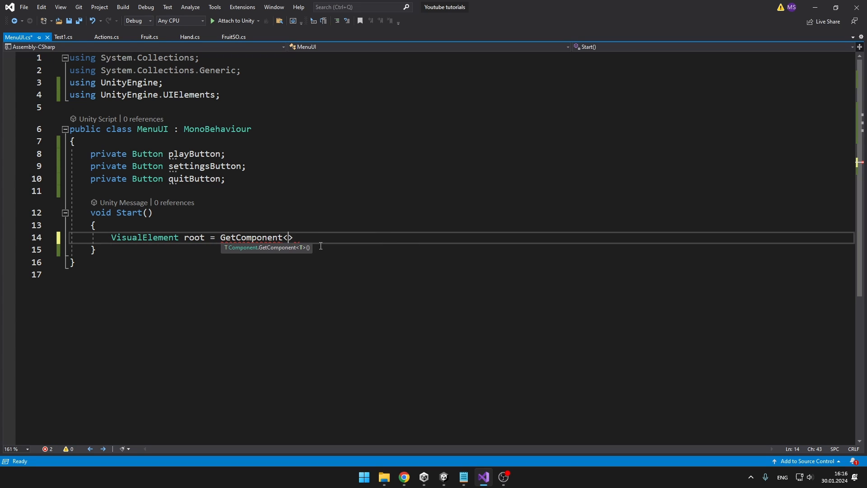
{"action": "type", "text": "UIDocument>().rootVisualElement;"}
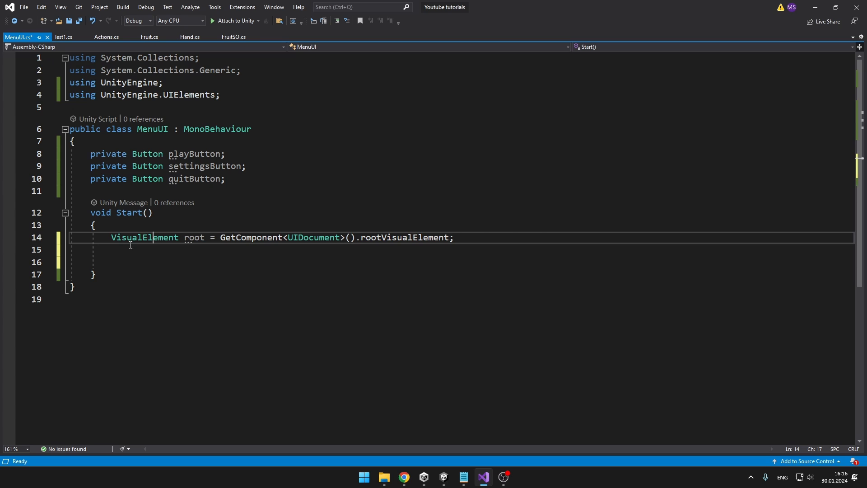
{"action": "double_click", "coordinate": [252, 237]}
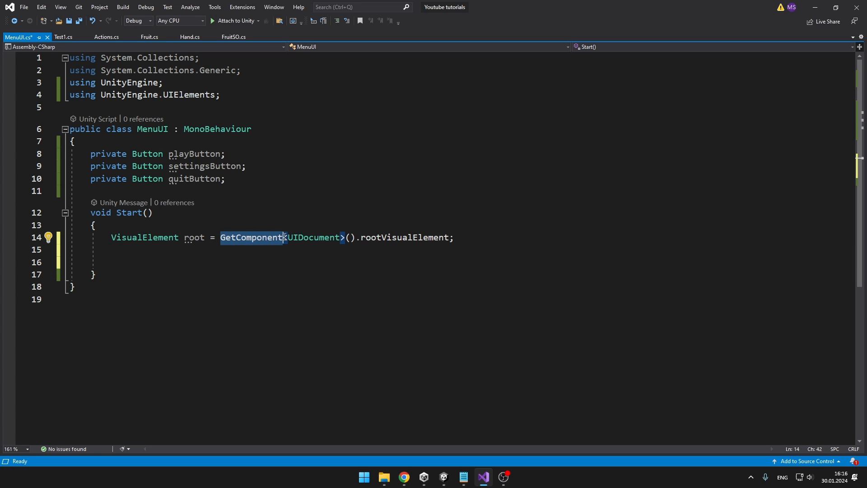
{"action": "mouse_move", "coordinate": [315, 238]}
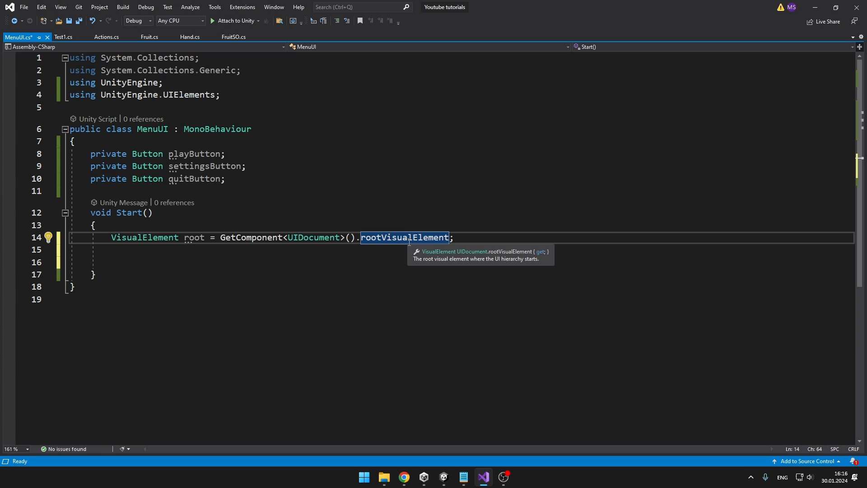
{"action": "mouse_move", "coordinate": [394, 257]}
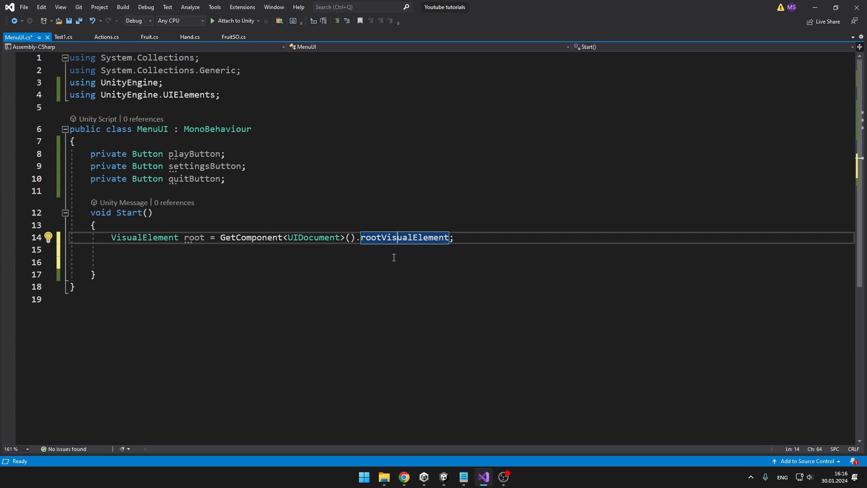
{"action": "type", "text": "playButton = root.Q<Button>(\"PlayButton\");"}
{"action": "type", "text": "quitButton = root.Q<Button>(\"QuitButton\");"}
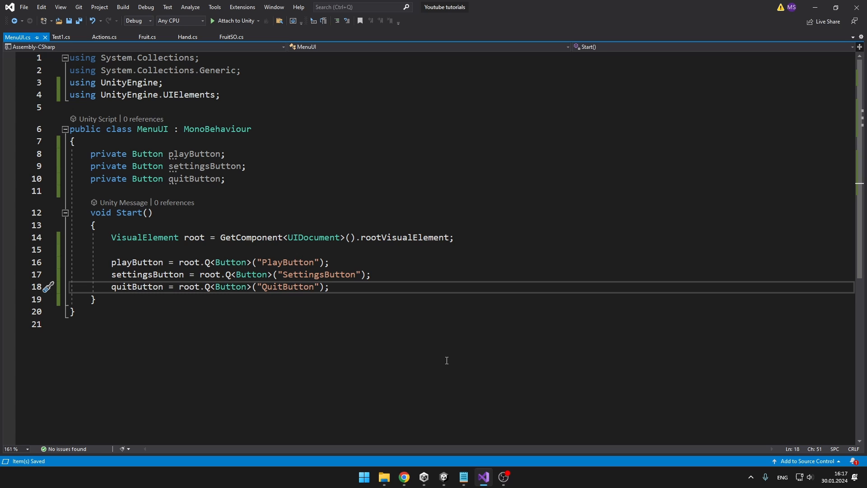
{"action": "mouse_move", "coordinate": [315, 286]}
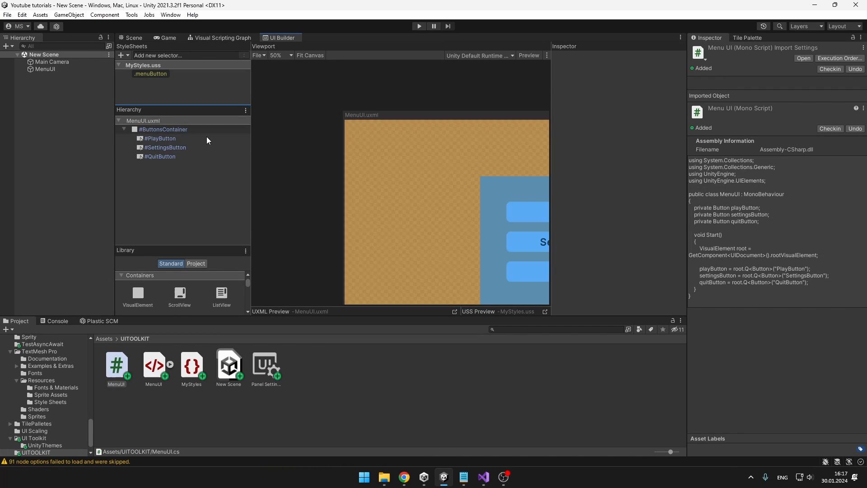
{"action": "left_click", "coordinate": [161, 139]}
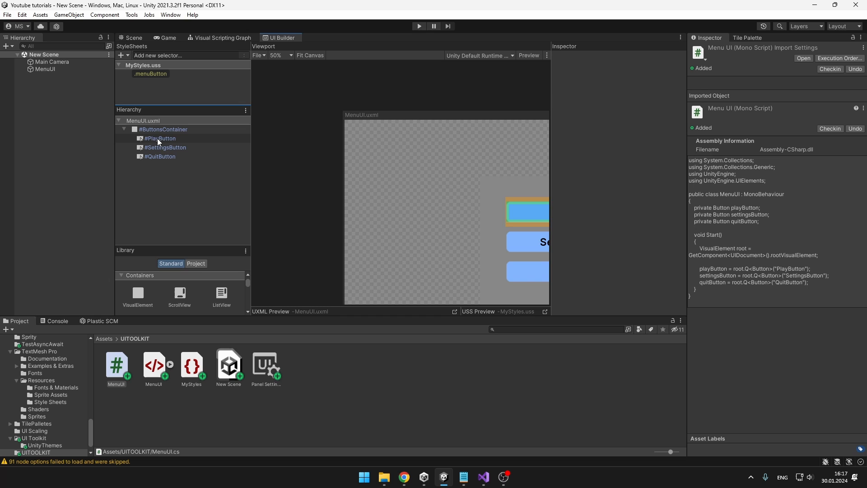
{"action": "left_click", "coordinate": [160, 138]}
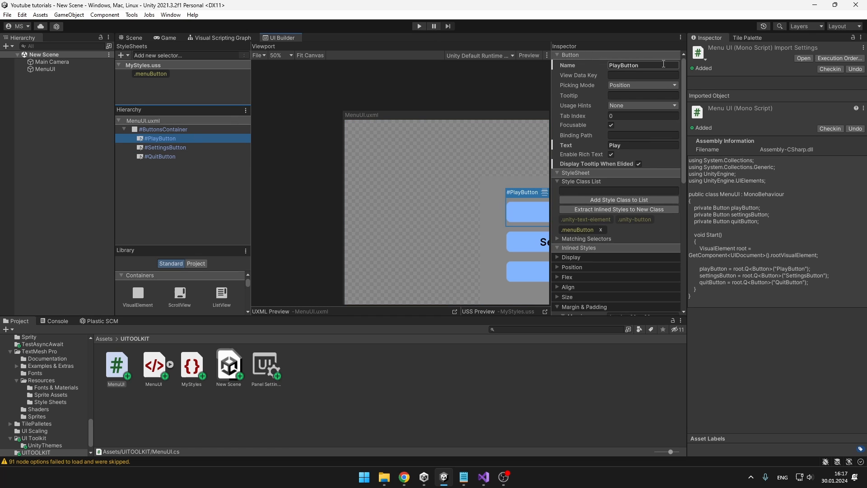
- Add click handlers and register OnPlayButtonClicked as playButton's ClickEvent callback in Start
{"action": "left_click", "coordinate": [483, 480]}
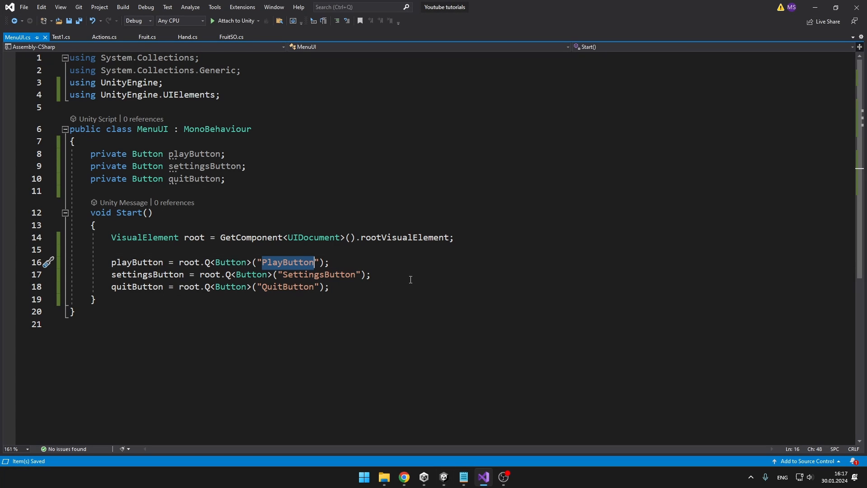
{"action": "left_click", "coordinate": [95, 299]}
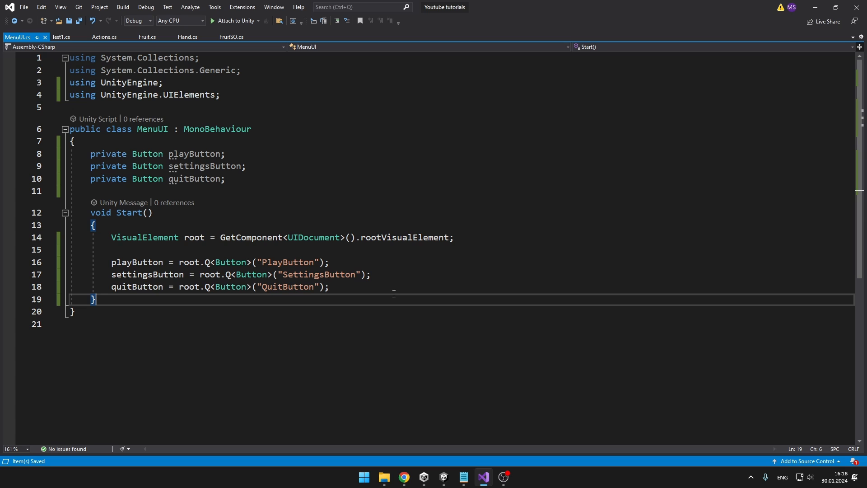
{"action": "type", "text": "clickEvent)"}
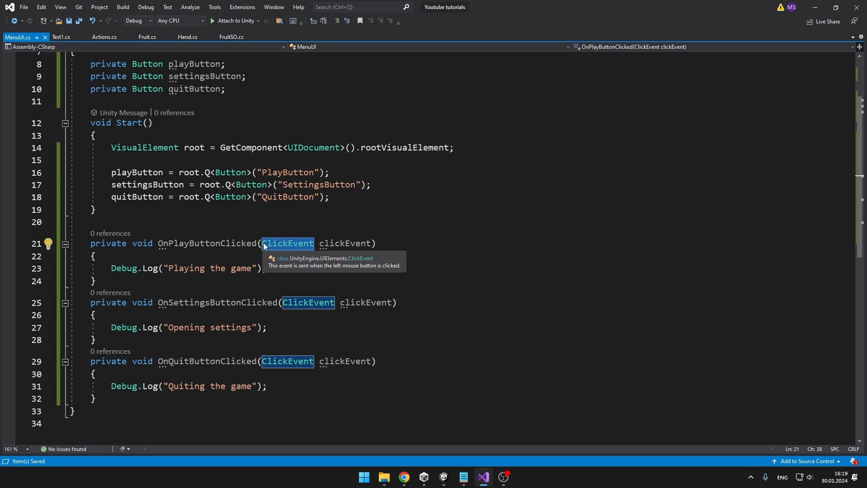
{"action": "mouse_move", "coordinate": [418, 249]}
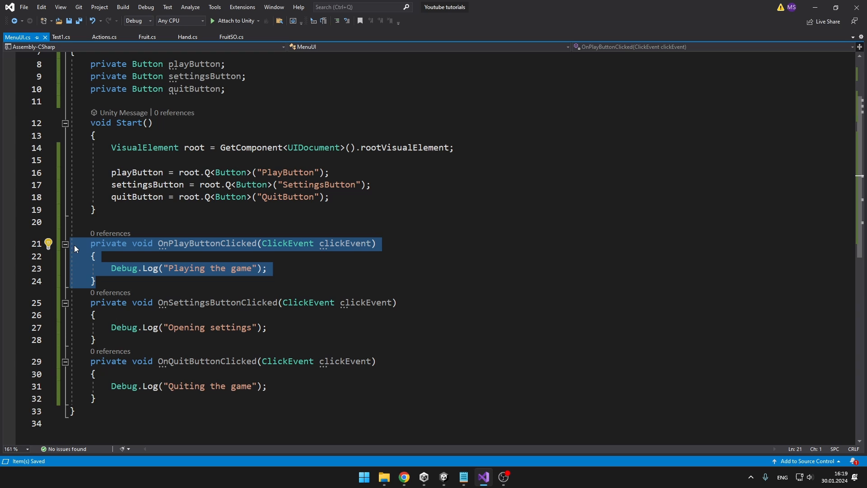
{"action": "type", "text": "playButton.RegisterCallback<ClickEvent>(OnPlayButtonClicked);"}
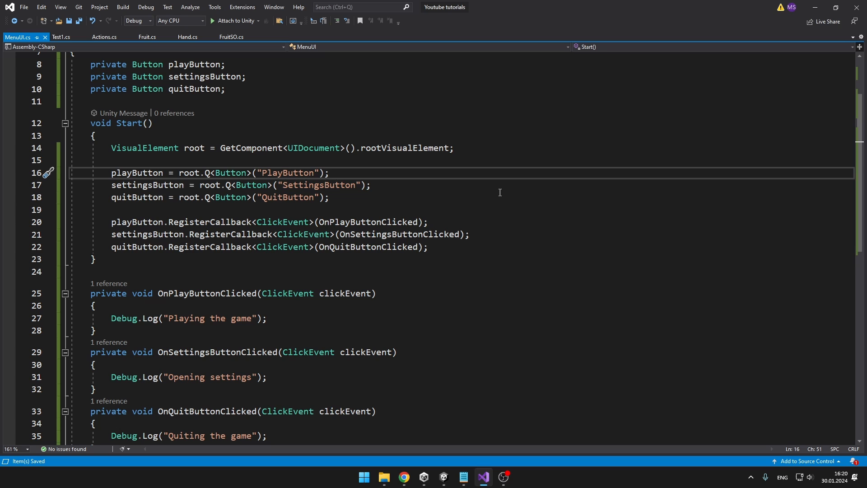
{"action": "left_click", "coordinate": [443, 476]}
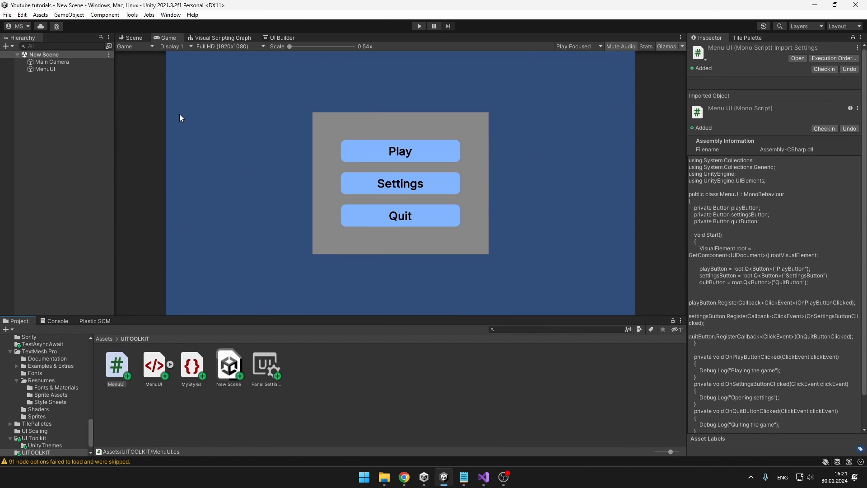
{"action": "mouse_move", "coordinate": [18, 77]}
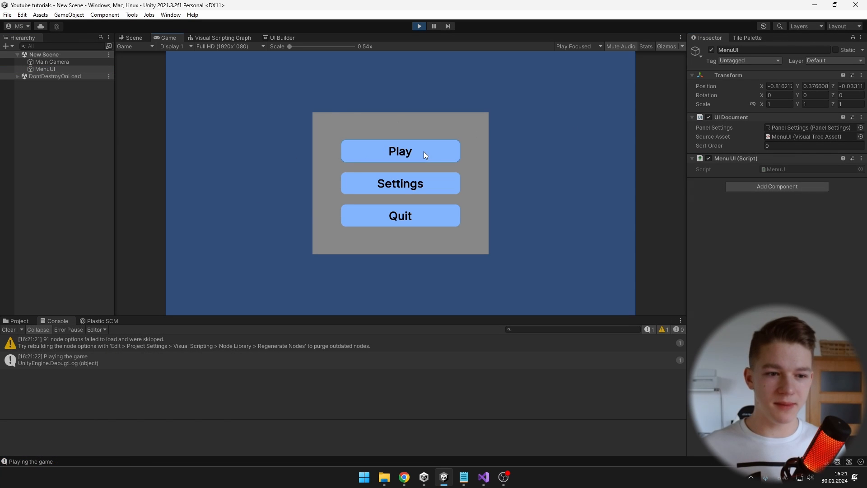
{"action": "mouse_move", "coordinate": [400, 190]}
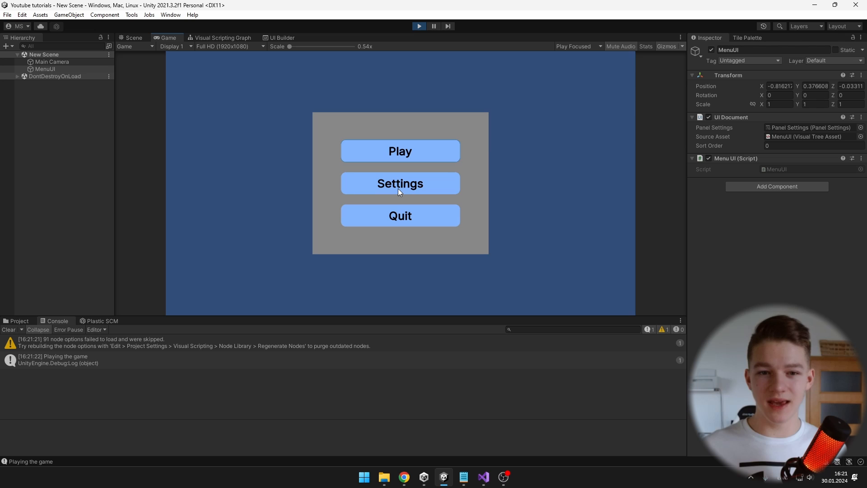
- Click Settings and Quit in the running Game view to check their responses
{"action": "left_click", "coordinate": [400, 183]}
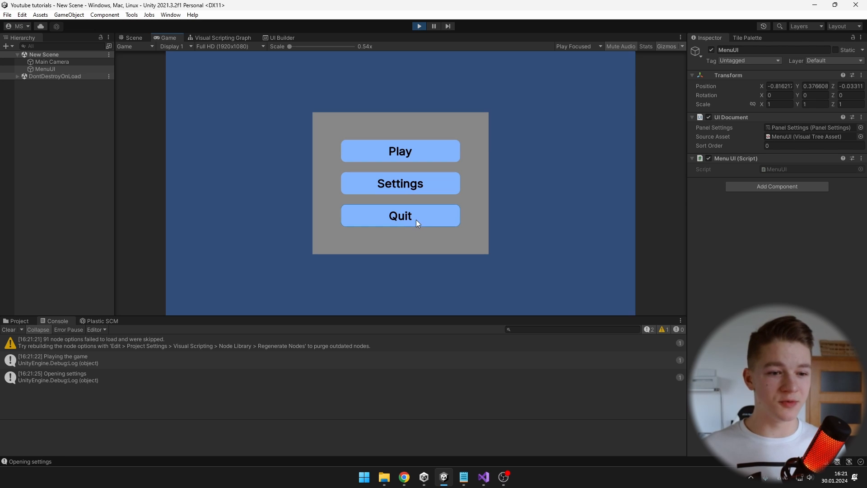
{"action": "left_click", "coordinate": [400, 216]}
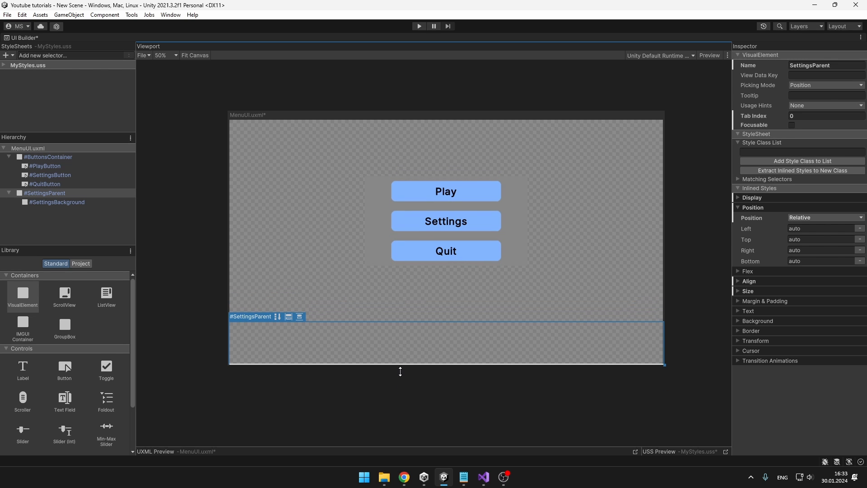
- Set SettingsParent's Position to Absolute and adjust its layout to fill the canvas
{"action": "left_click", "coordinate": [44, 192]}
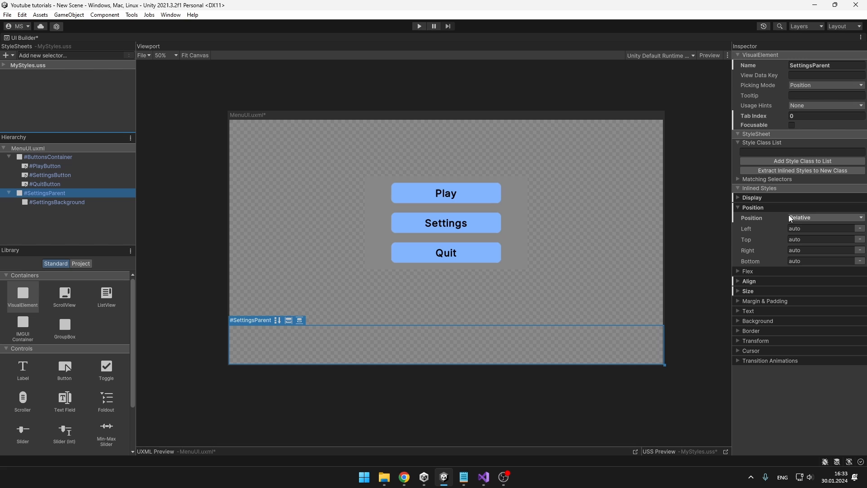
{"action": "left_click", "coordinate": [824, 217]}
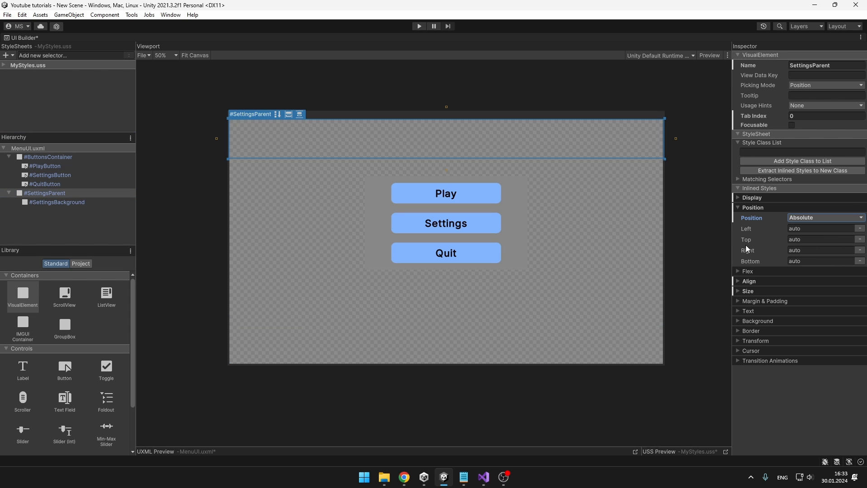
{"action": "mouse_move", "coordinate": [474, 161]}
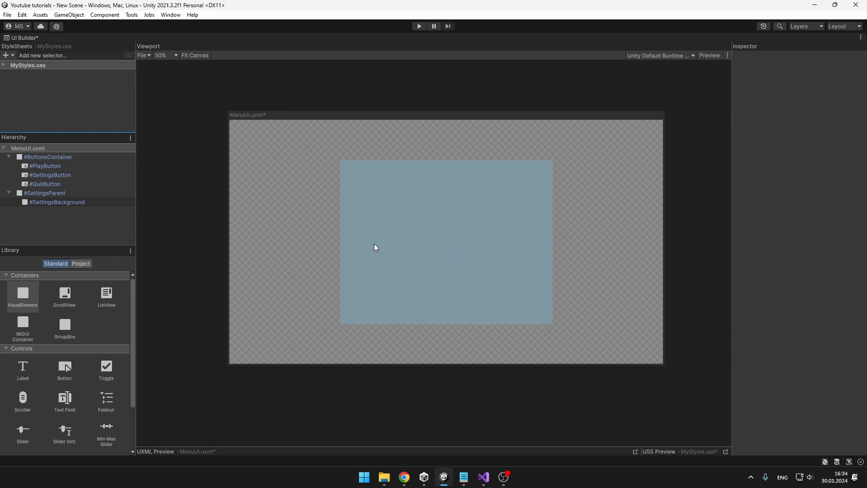
{"action": "left_click", "coordinate": [44, 193]}
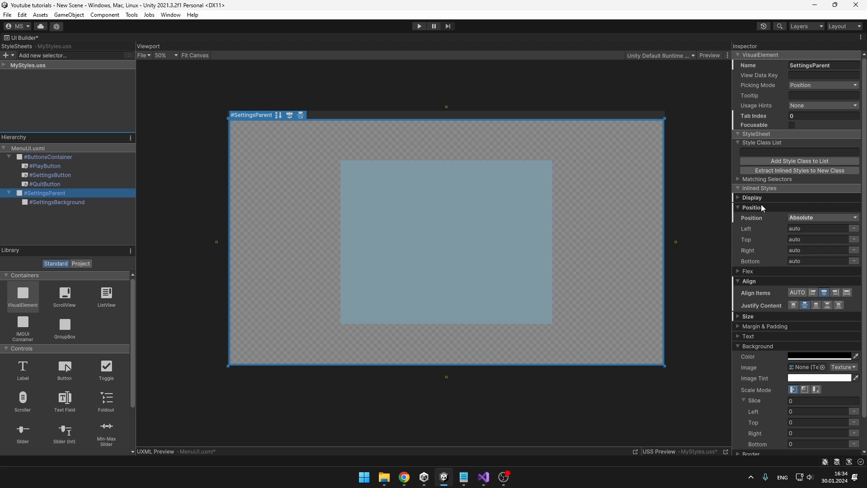
{"action": "left_click", "coordinate": [752, 197]}
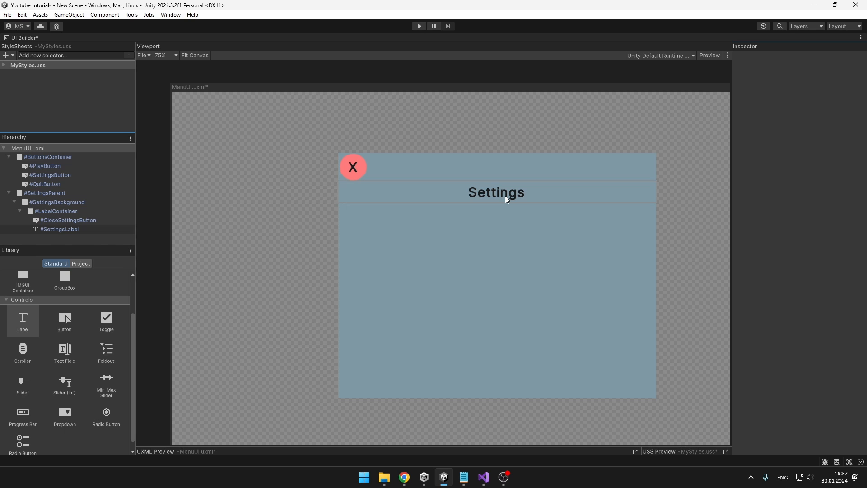
- Set LabelContainer's Flex Direction to row so the close button and Settings heading sit side by side
{"action": "left_click", "coordinate": [56, 211]}
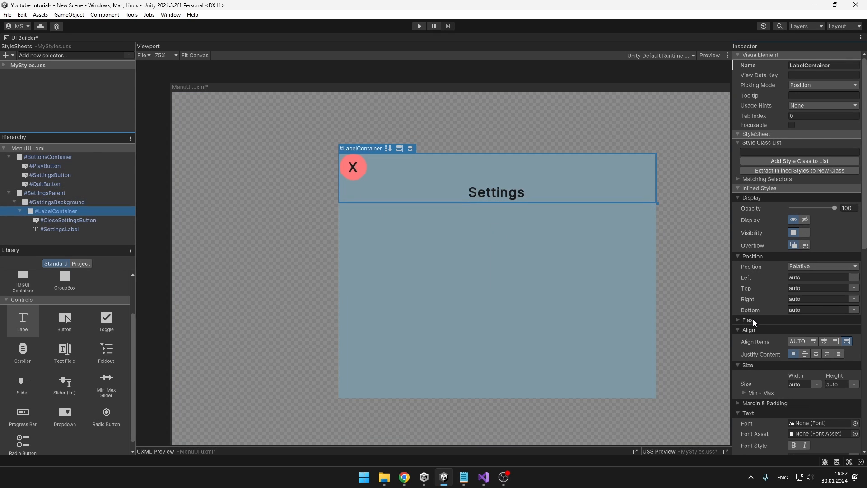
{"action": "left_click", "coordinate": [747, 320]}
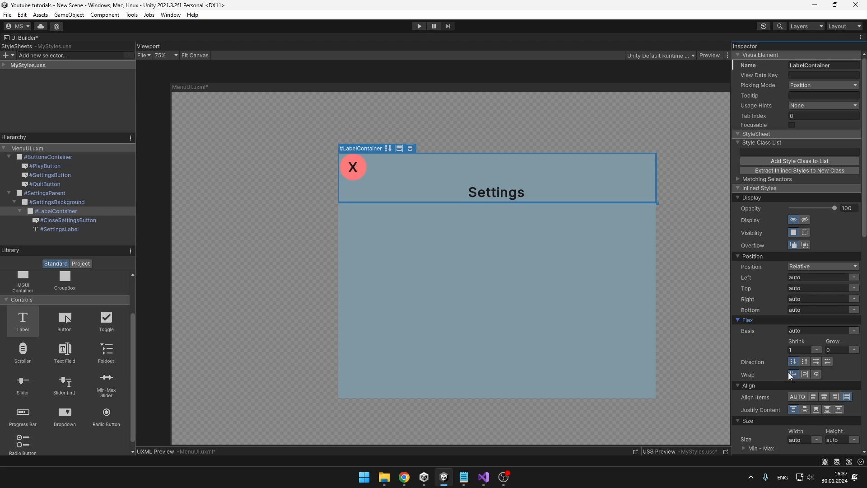
{"action": "left_click", "coordinate": [805, 362]}
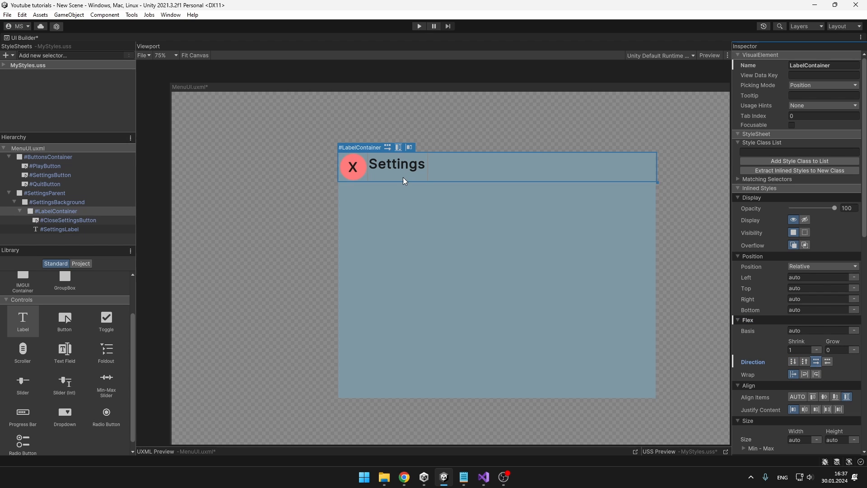
{"action": "left_click", "coordinate": [44, 193]}
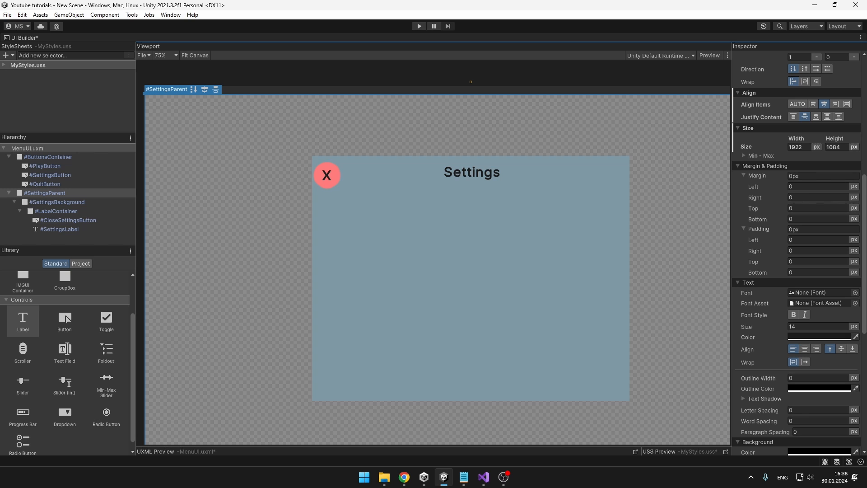
{"action": "mouse_move", "coordinate": [7, 437]}
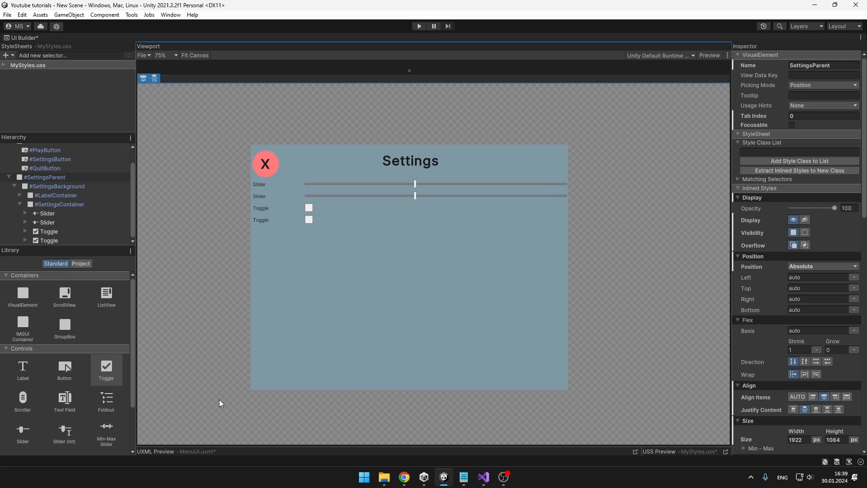
{"action": "mouse_move", "coordinate": [622, 302]}
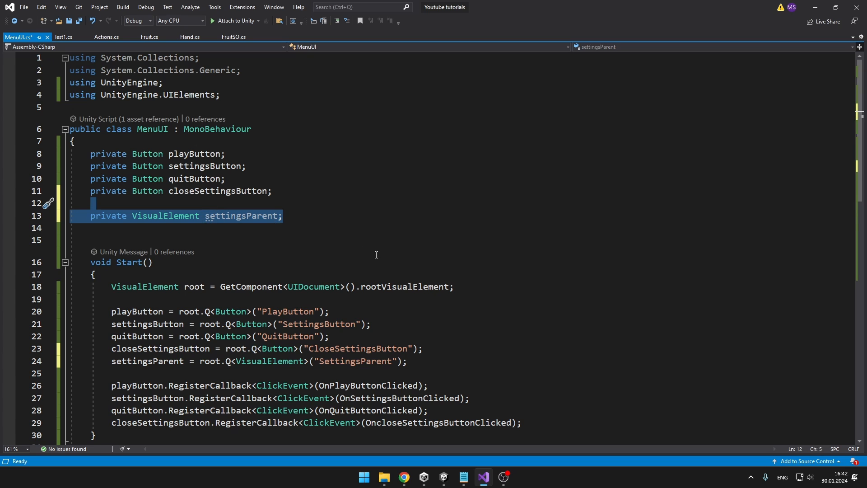
- Add a settingsParent field and set its display to DisplayStyle.None in Start and the close handler
{"action": "scroll", "scroll_direction": "down", "scroll_amount": 3}
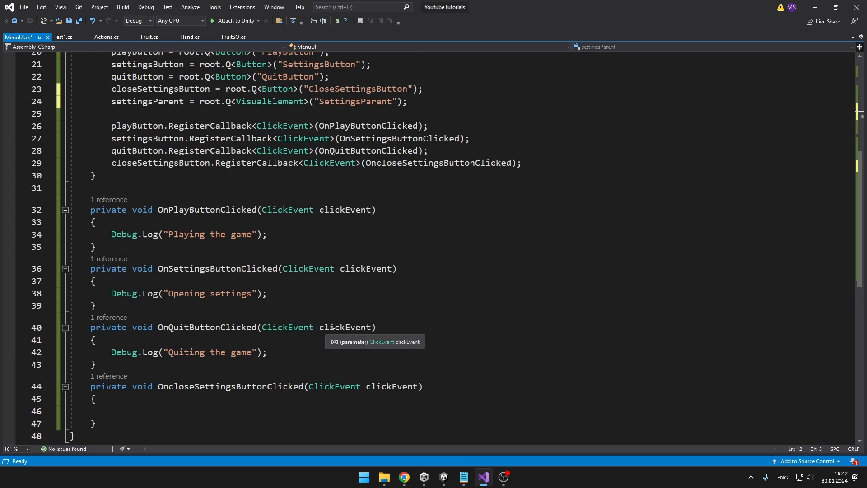
{"action": "mouse_move", "coordinate": [187, 199]}
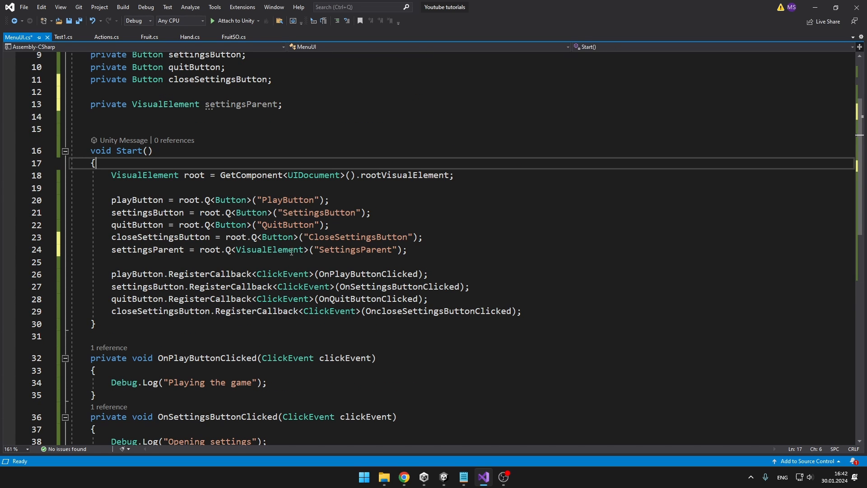
{"action": "type", "text": "se"}
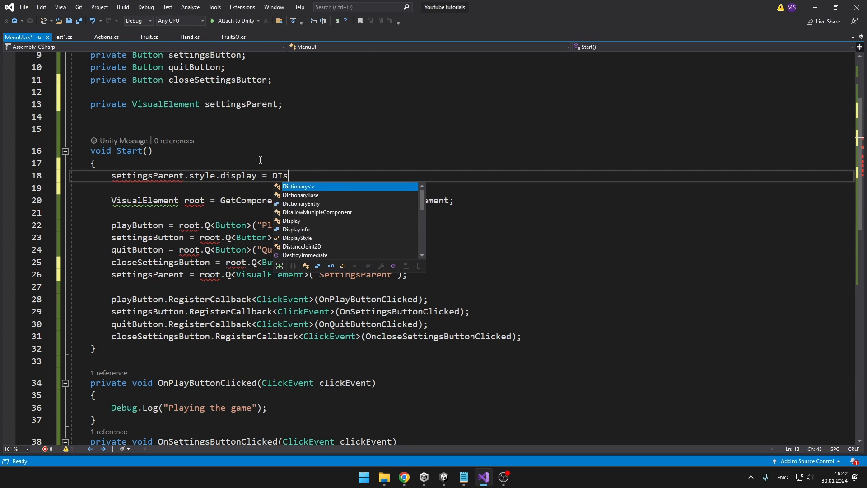
{"action": "type", "text": "pa"}
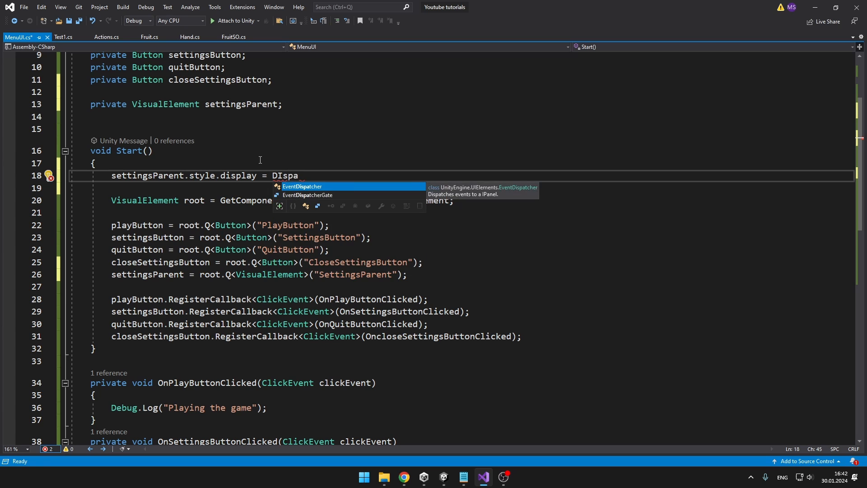
{"action": "type", "text": "DisplayStyle.None;"}
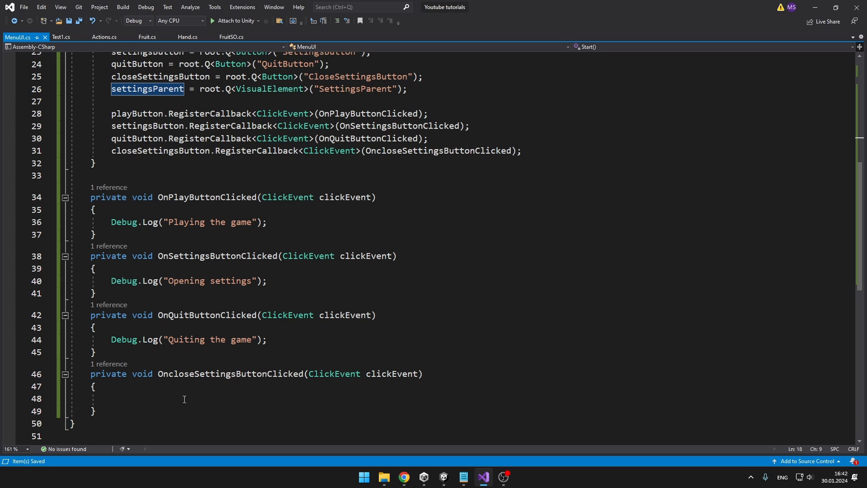
{"action": "type", "text": "settingsParent.style.display = DisplayStyle.None;"}
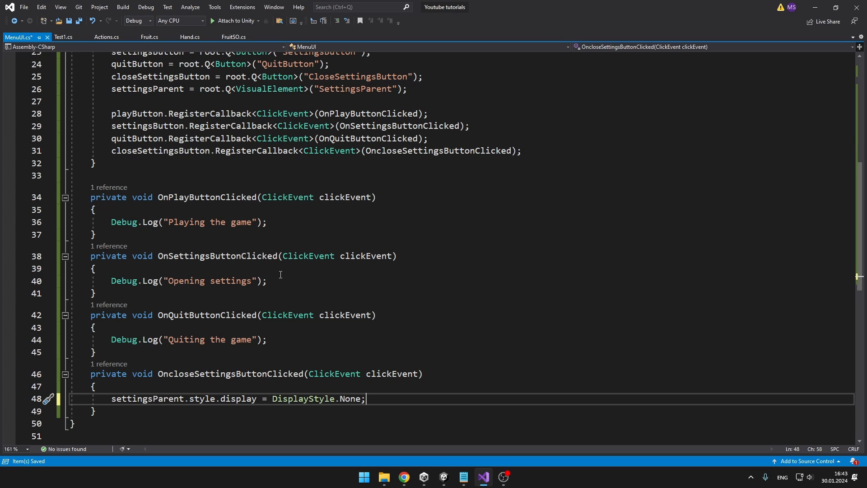
- Replace the Opening settings log with DisplayStyle.Flex and reposition the early hide statement
{"action": "triple_click", "coordinate": [188, 280]}
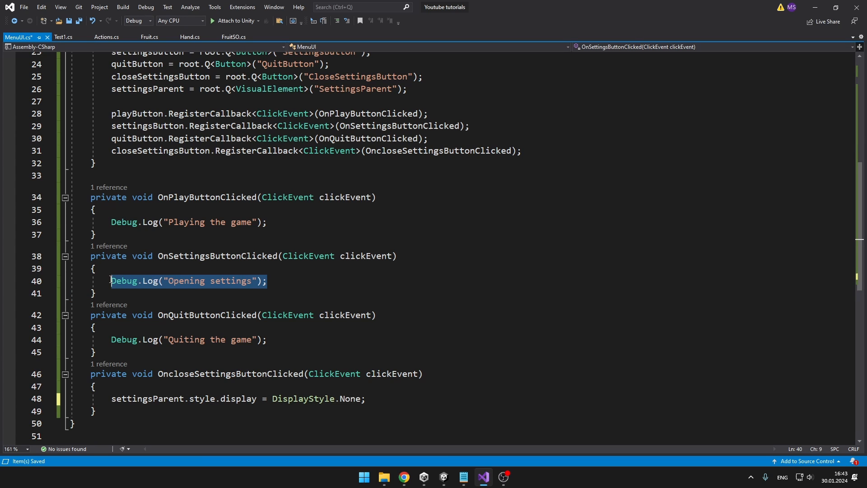
{"action": "type", "text": "settingsParent.style.display = DisplayStyle.Flex;"}
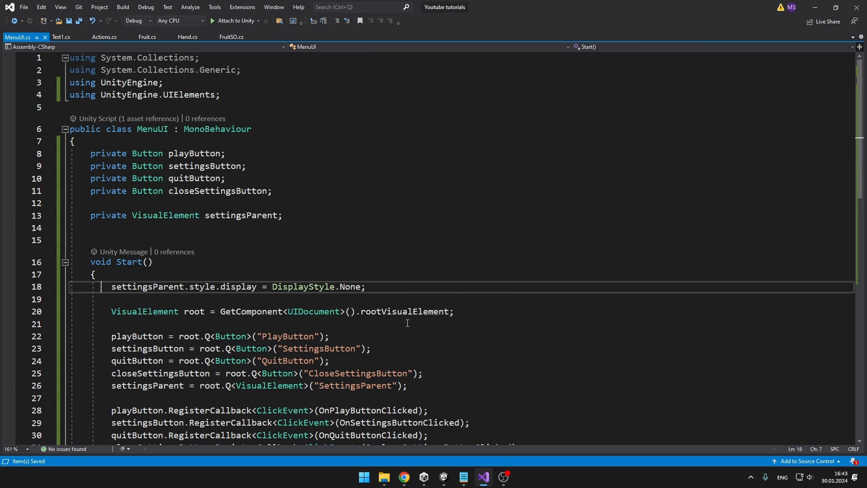
{"action": "scroll", "scroll_direction": "down", "scroll_amount": 3}
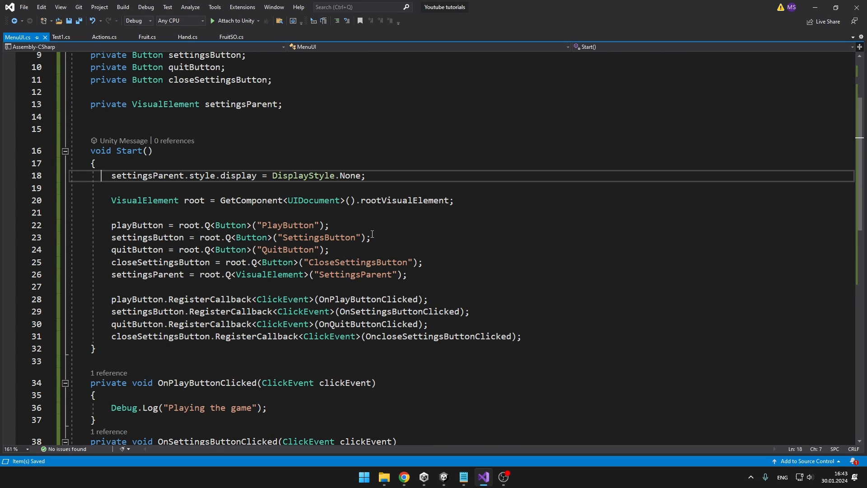
{"action": "triple_click", "coordinate": [238, 175]}
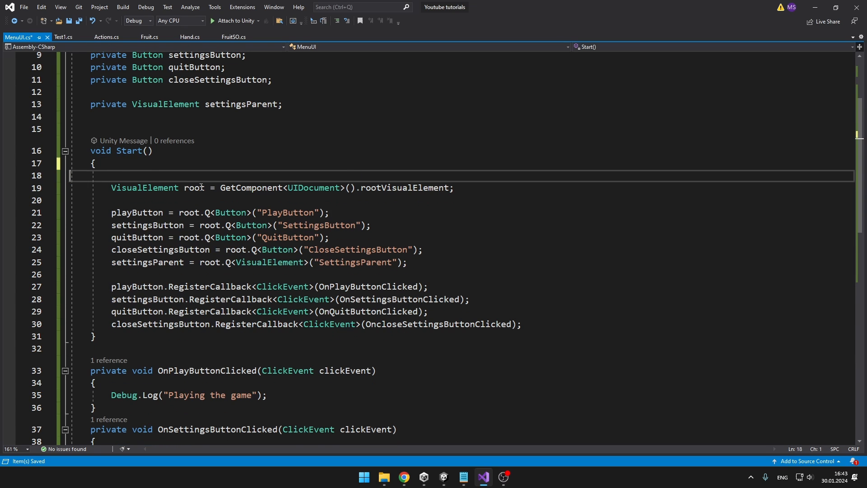
{"action": "type", "text": "settingsParent.style.display = DisplayStyle.None;"}
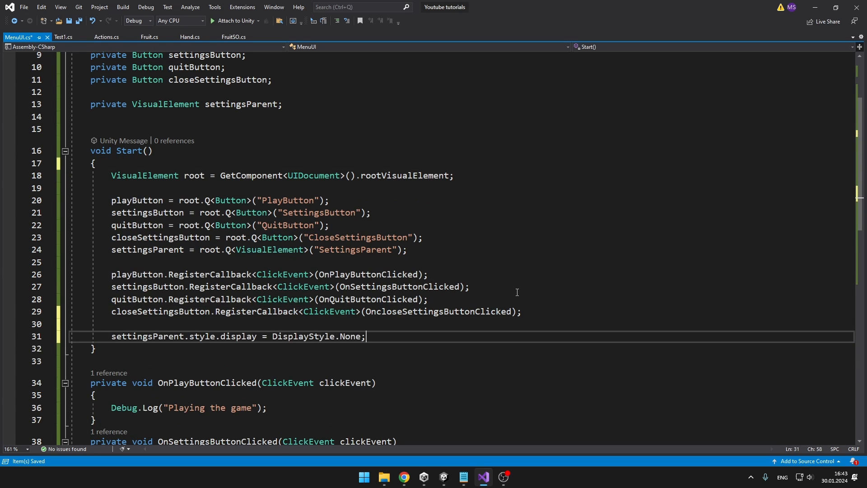
{"action": "left_click", "coordinate": [423, 481]}
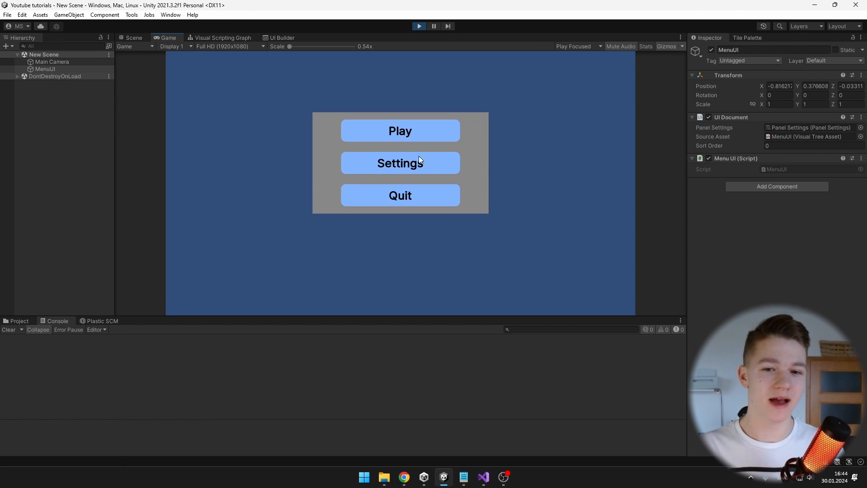
- Open the settings panel in the running game and tick its first toggle
{"action": "left_click", "coordinate": [400, 163]}
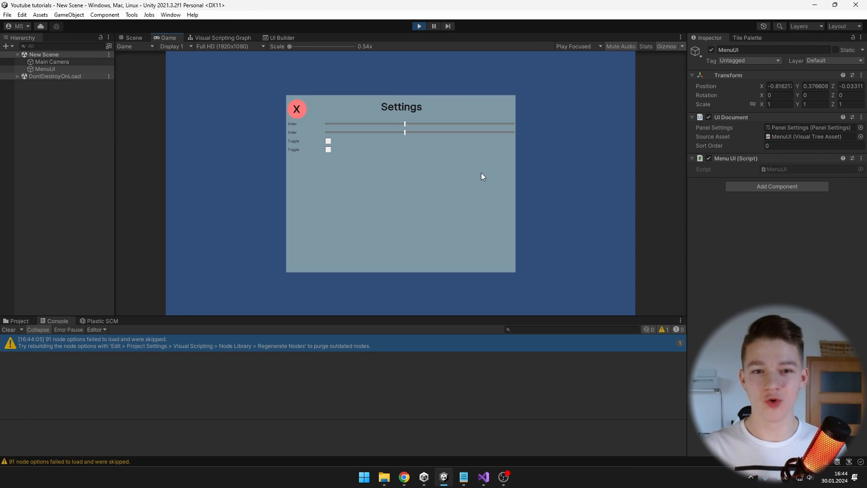
{"action": "mouse_move", "coordinate": [422, 136]}
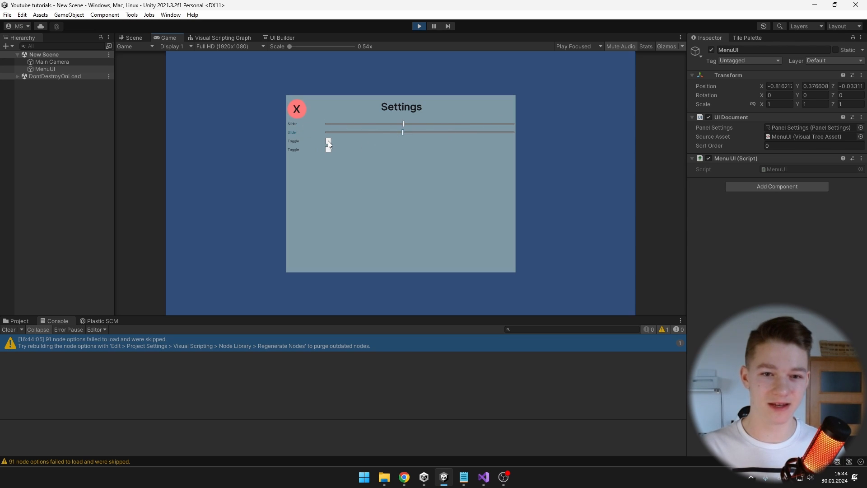
{"action": "left_click", "coordinate": [328, 141]}
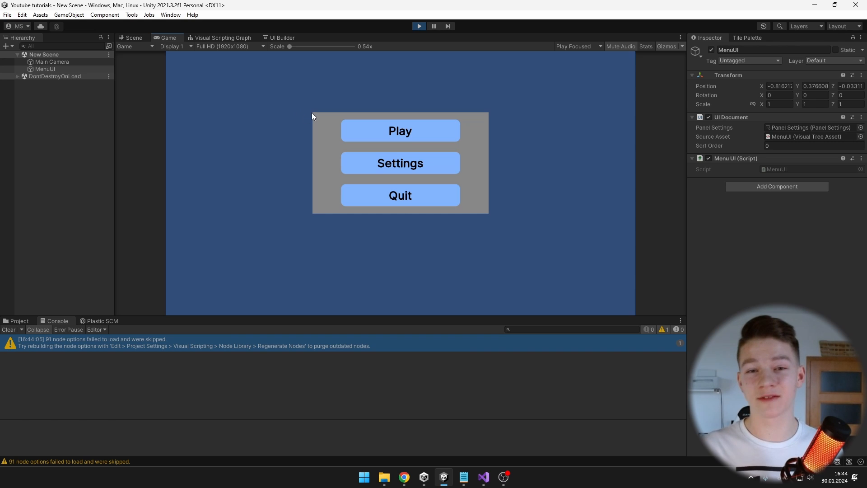
{"action": "mouse_move", "coordinate": [494, 170]}
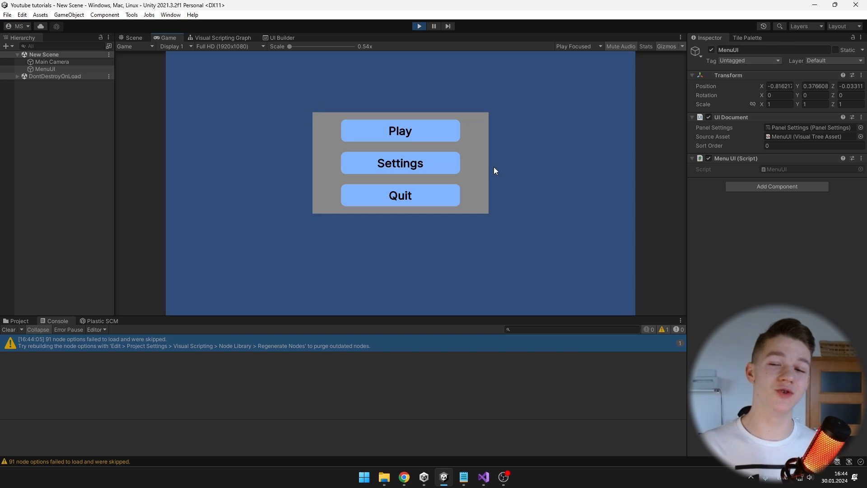
{"action": "mouse_move", "coordinate": [449, 83]}
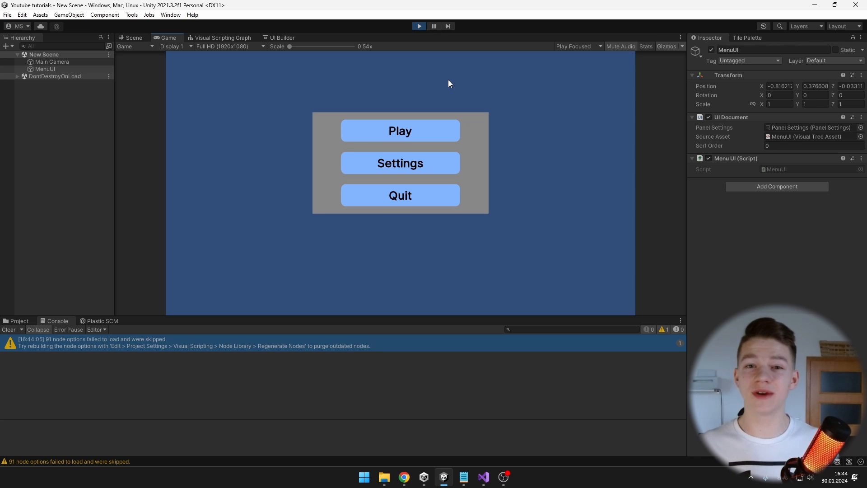